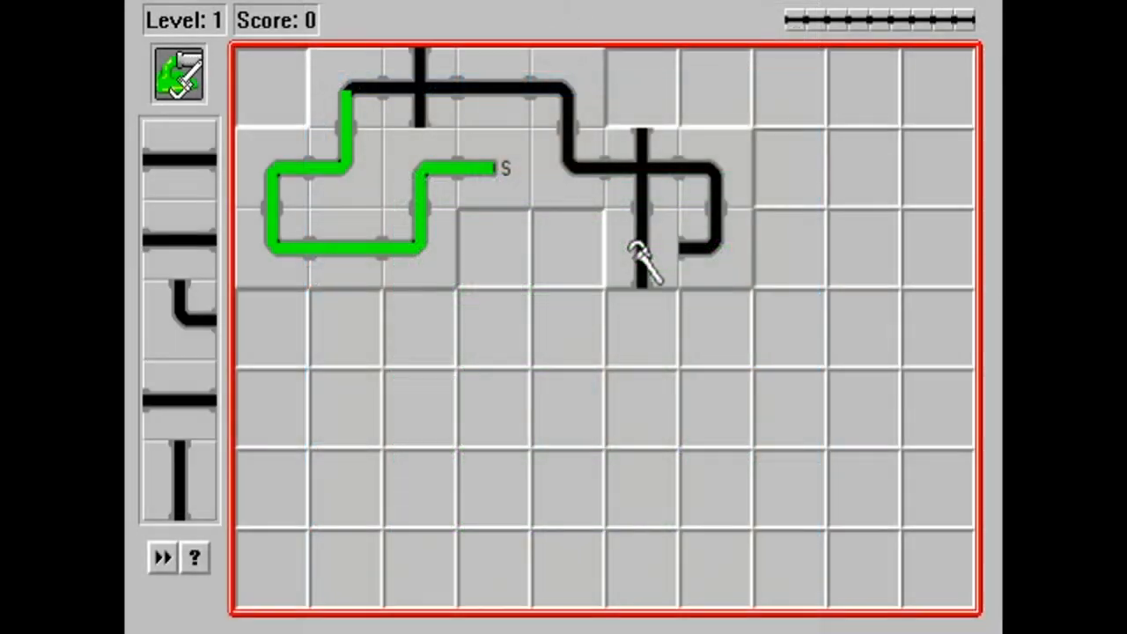
Step: Place two more pipe pieces, one mid-grid and one along the top row
click(652, 256)
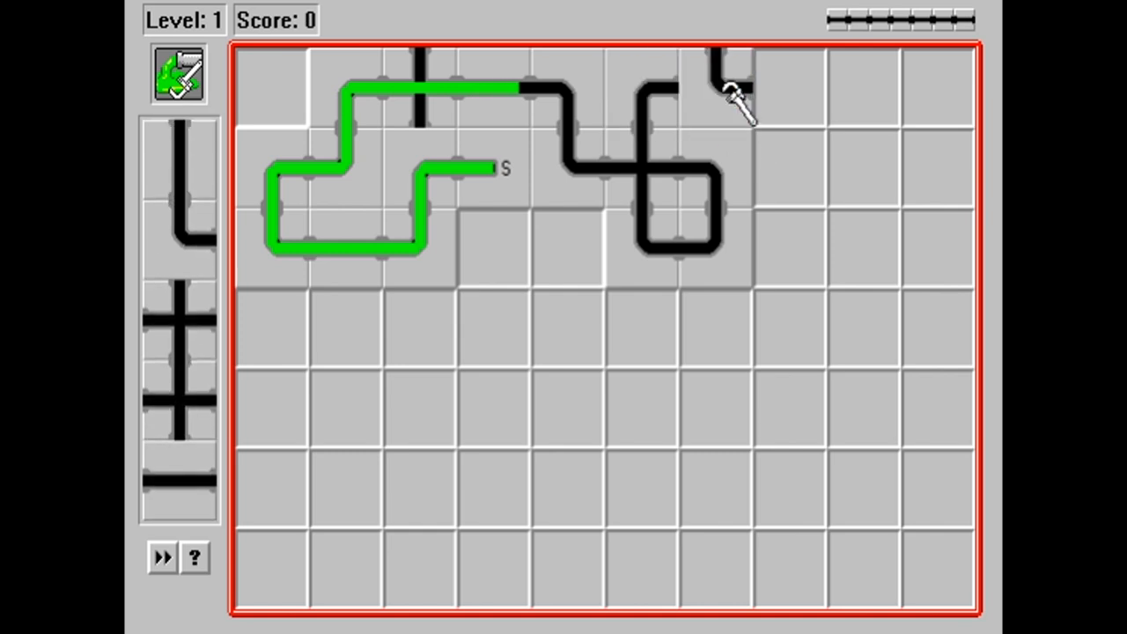
click(791, 88)
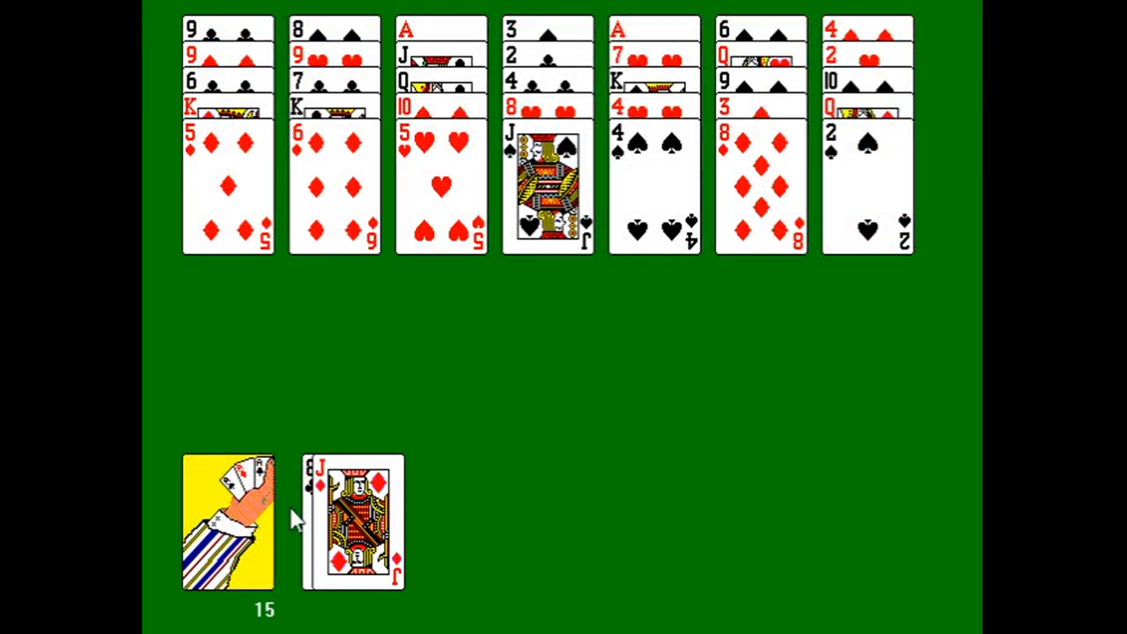
Step: Deal the next cards from the Solitaire stock pile
click(227, 522)
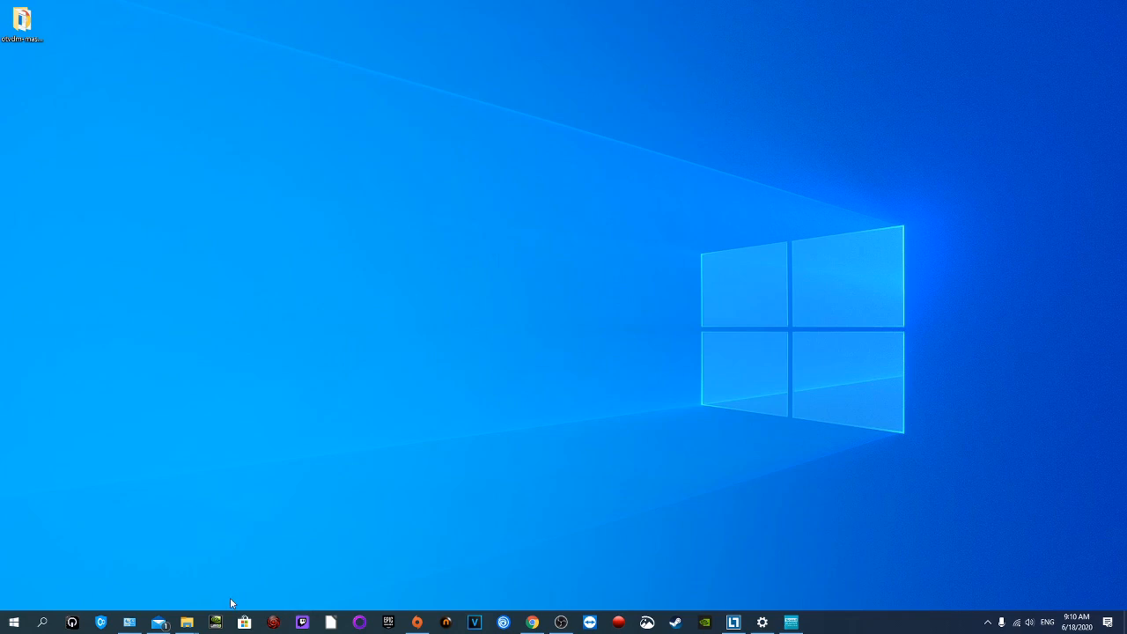
Step: Open the otvdm-master-1056 desktop folder, then its BOWEP game folder
double_click(21, 18)
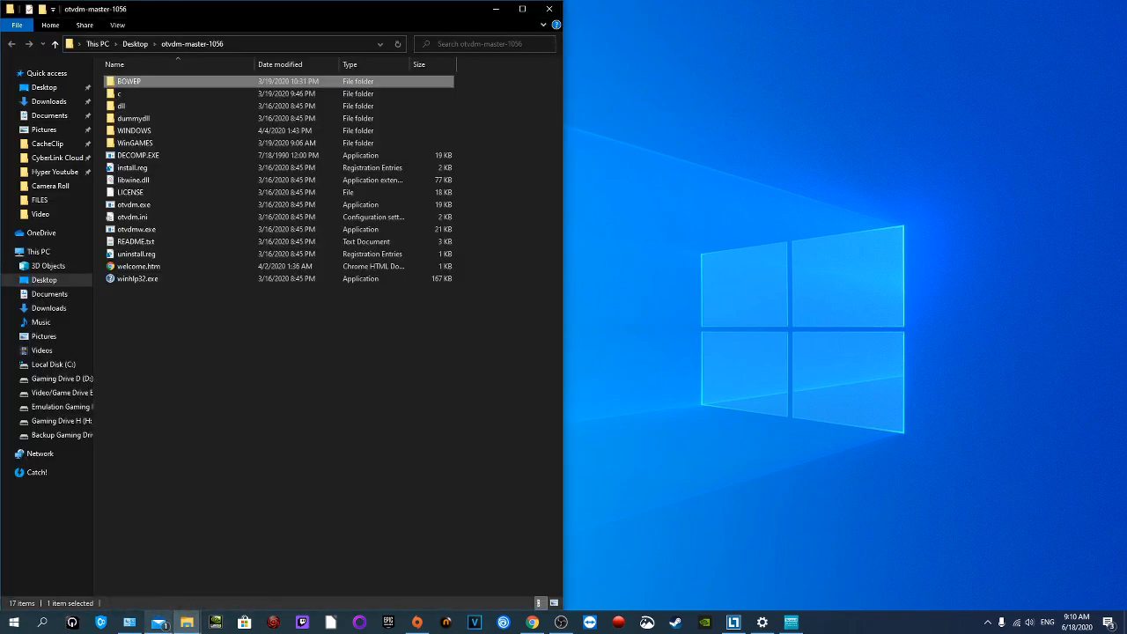
double_click(129, 81)
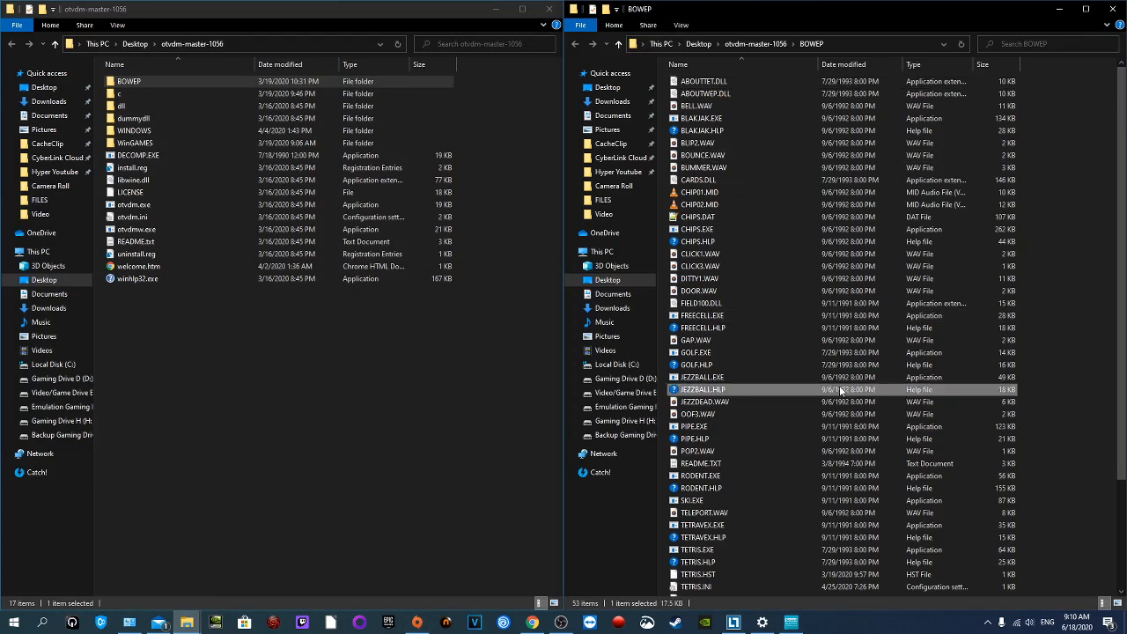
mouse_move(876, 167)
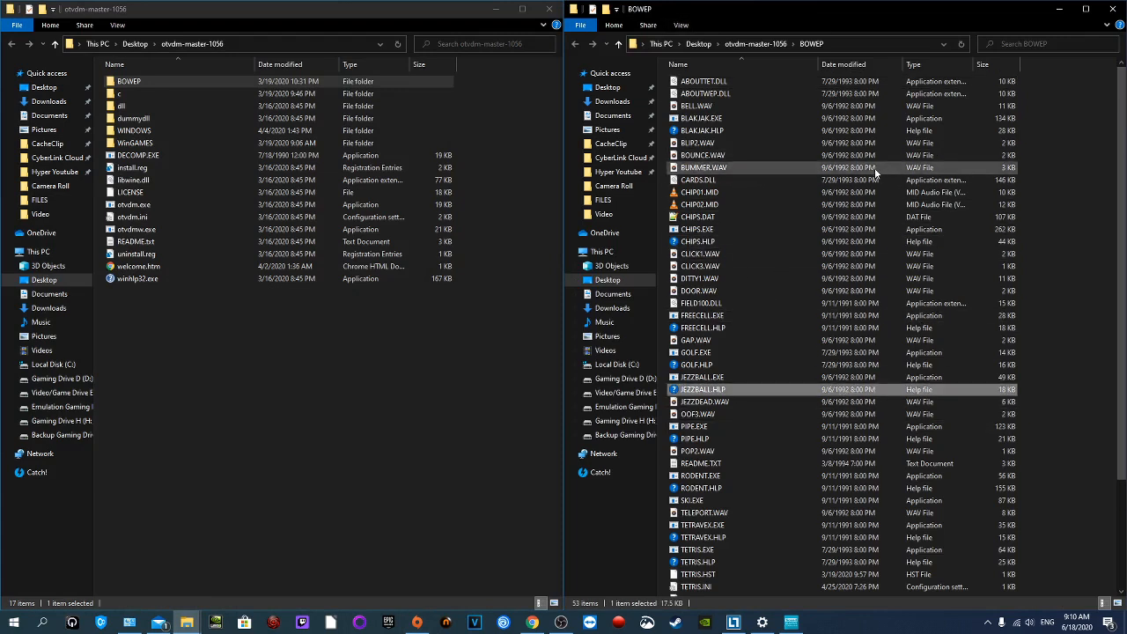
mouse_move(771, 241)
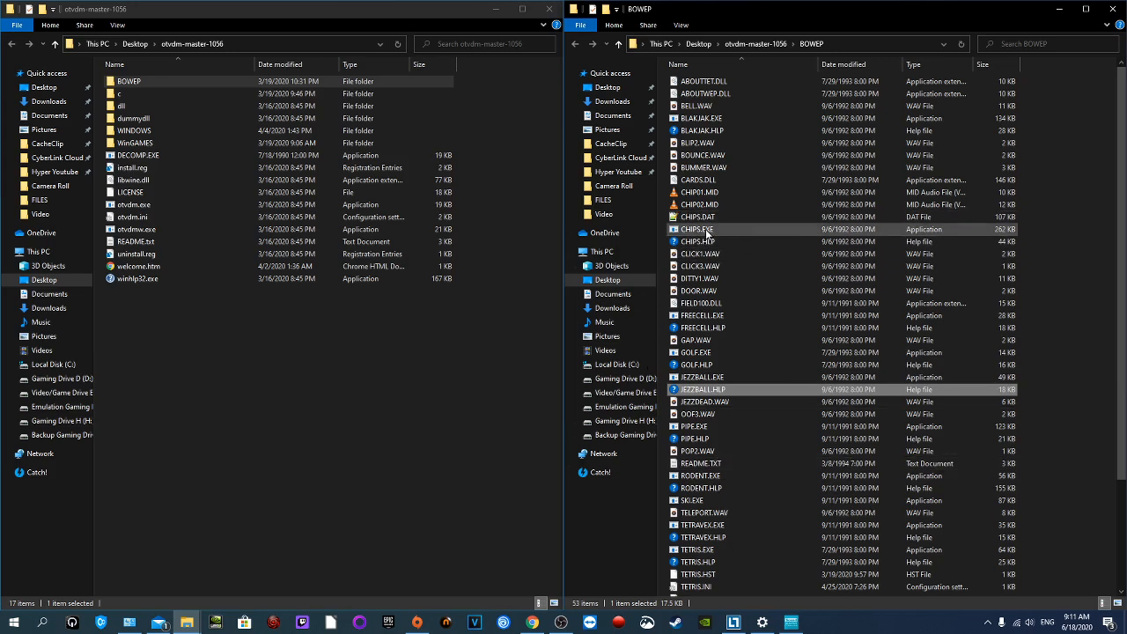
double_click(697, 229)
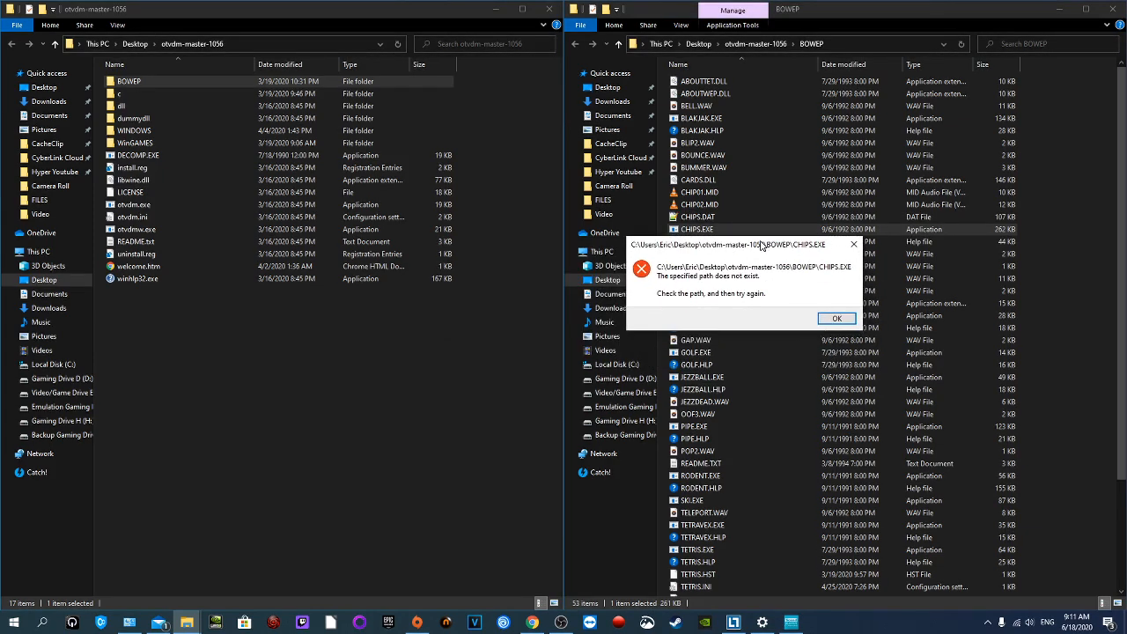
mouse_move(744, 275)
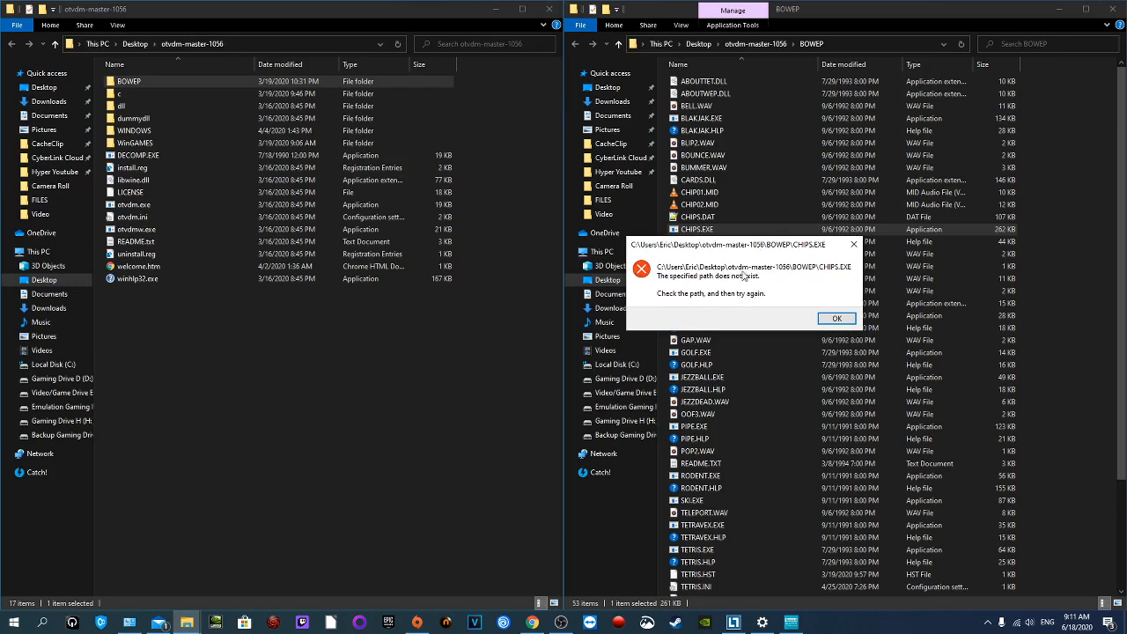
mouse_move(836, 319)
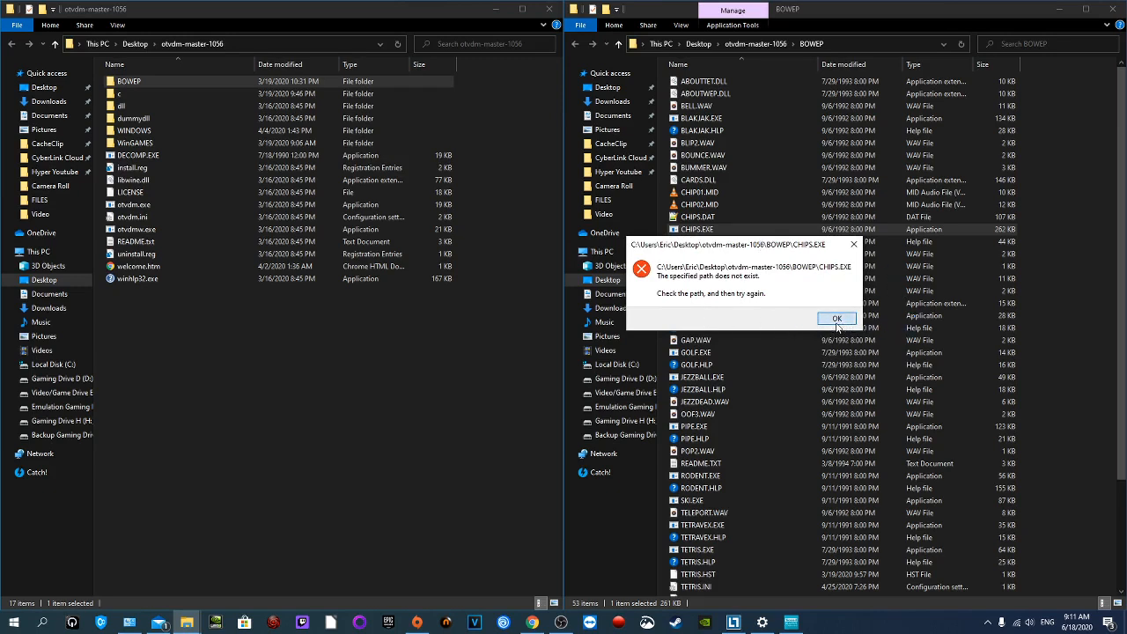
click(837, 318)
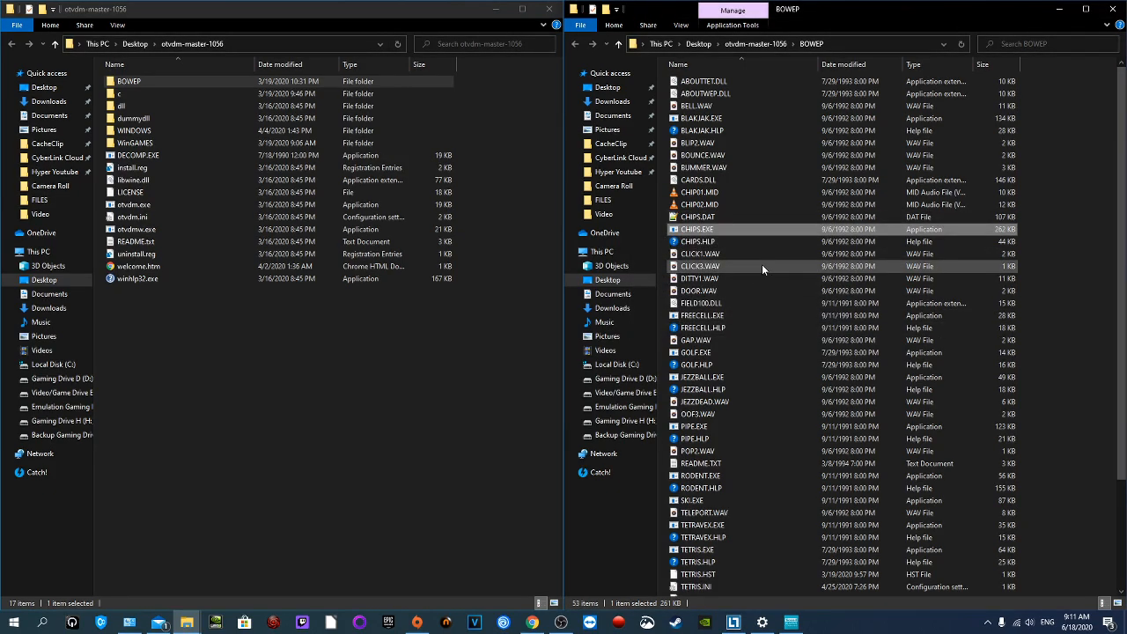
mouse_move(763, 269)
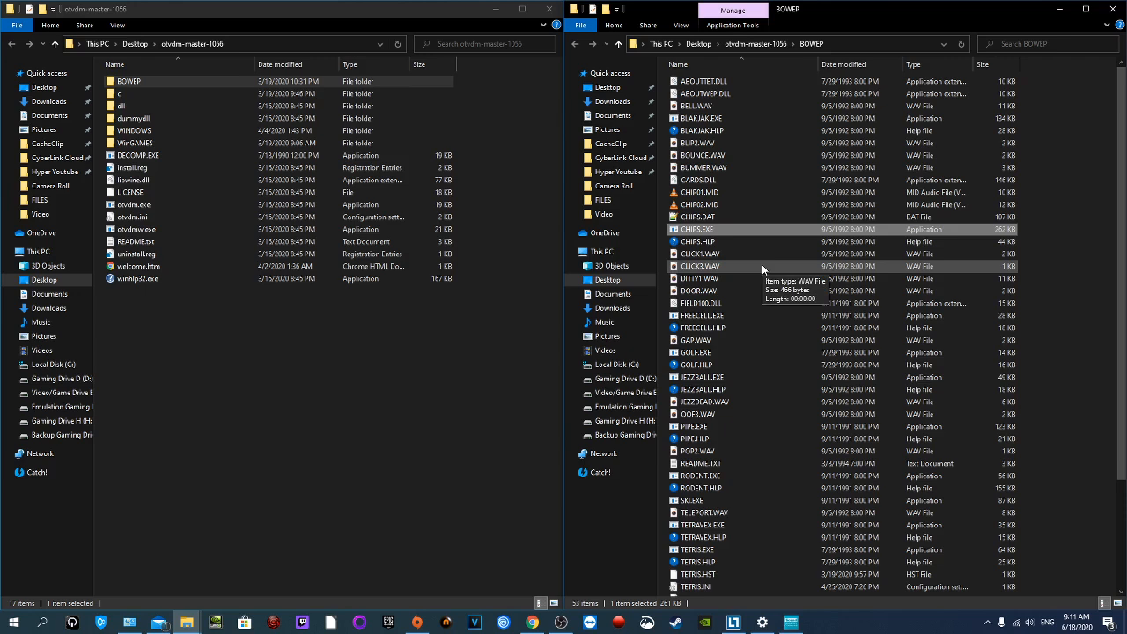
mouse_move(704, 229)
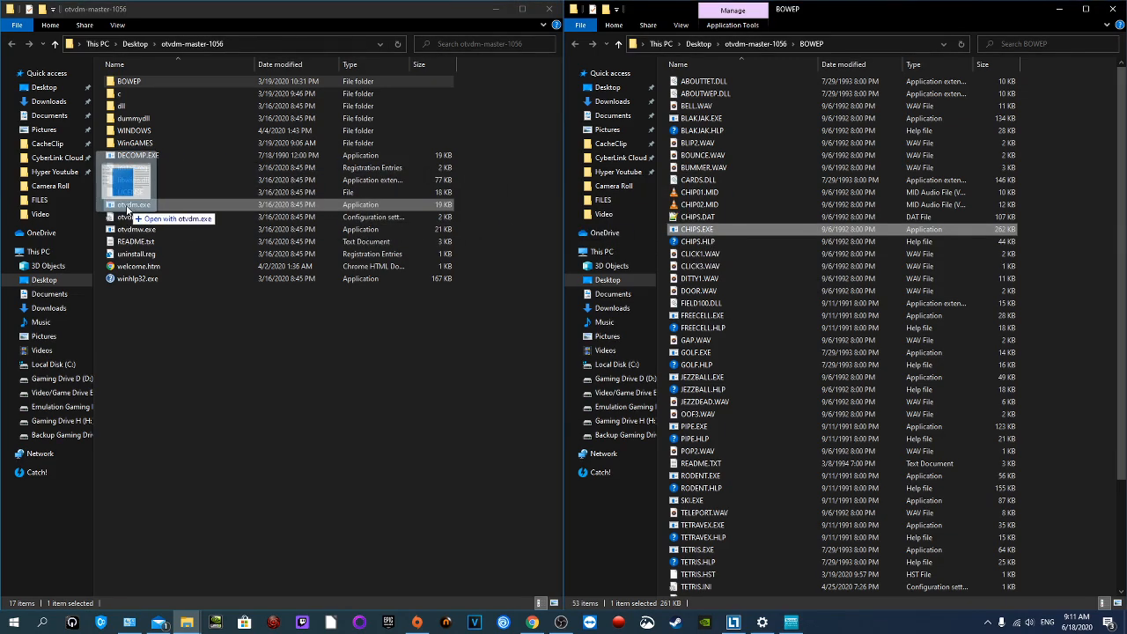
double_click(134, 204)
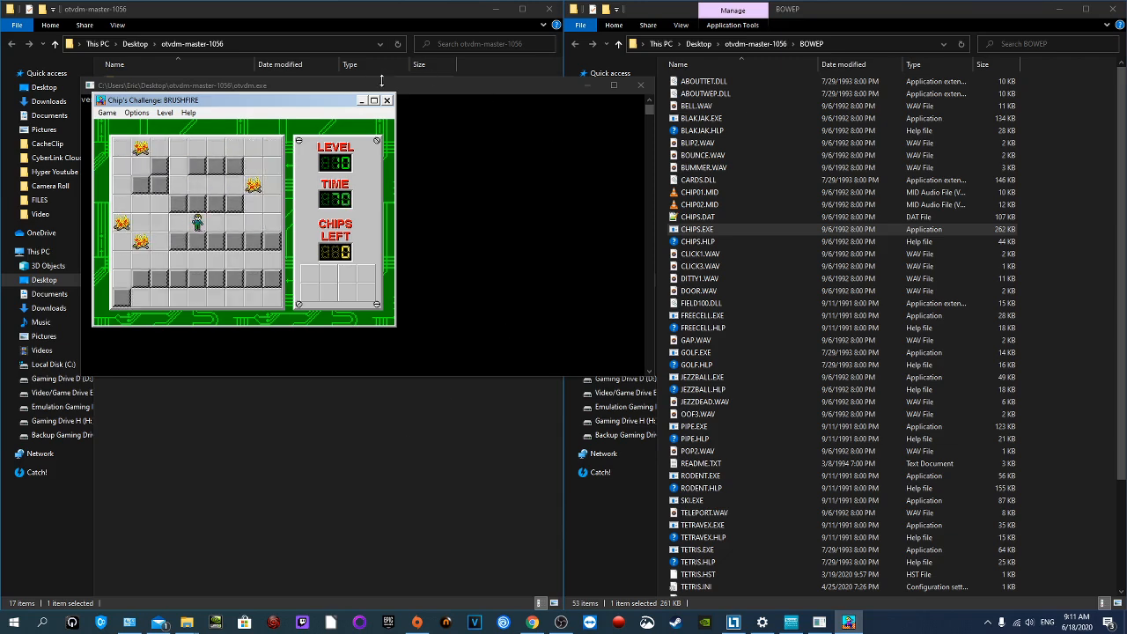
click(386, 99)
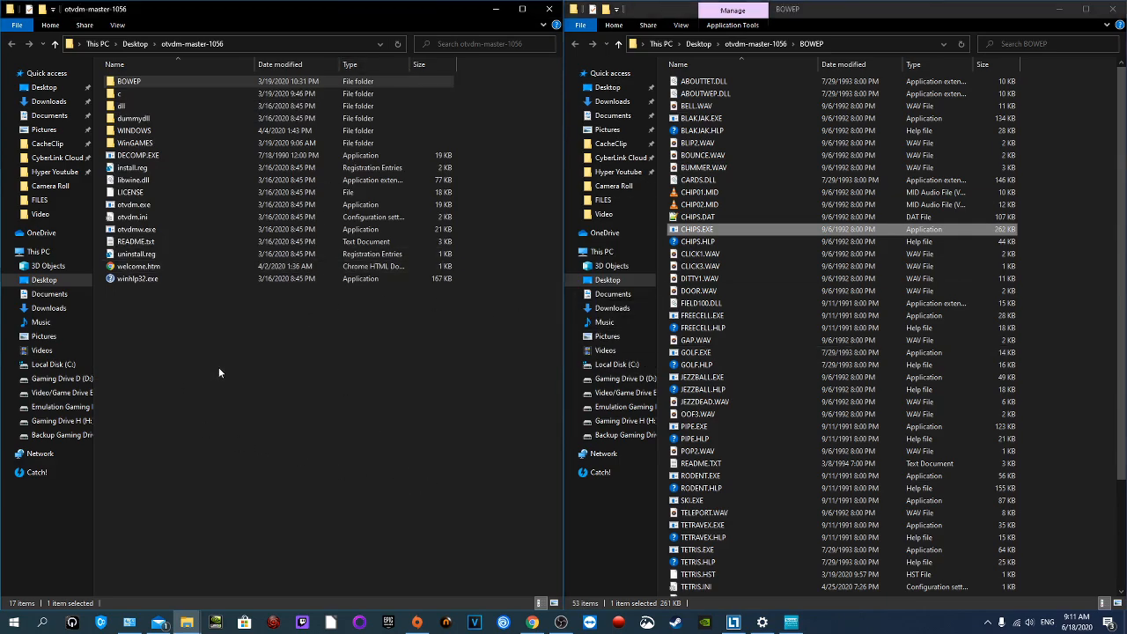
double_click(697, 229)
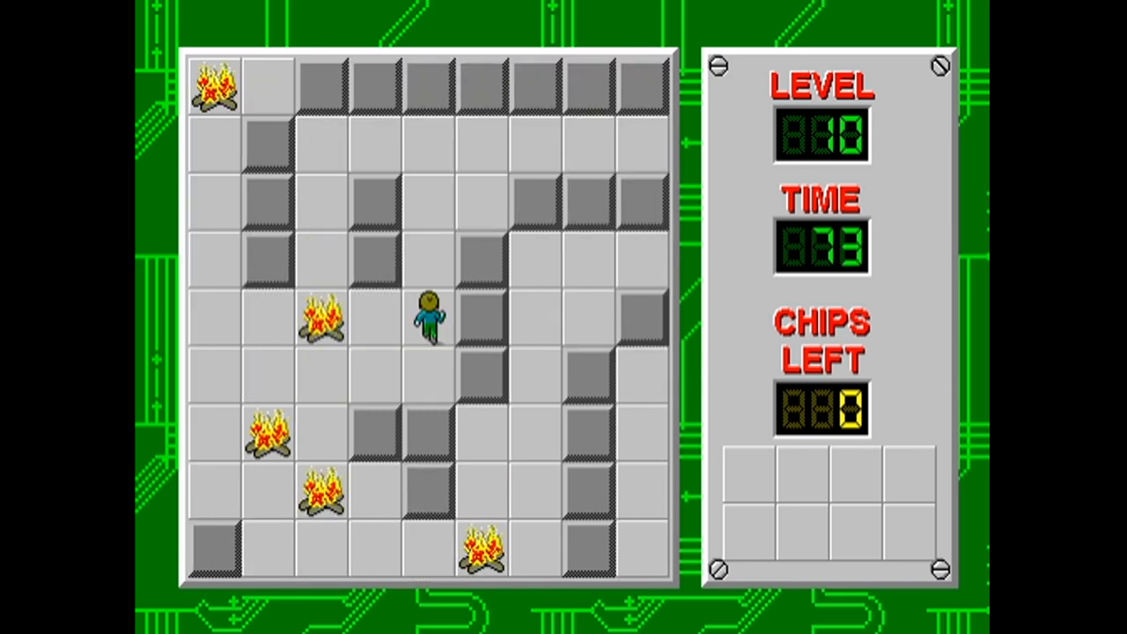
Step: Move Chip up and down through the level 10 BRUSHFIRE maze
key(Up)
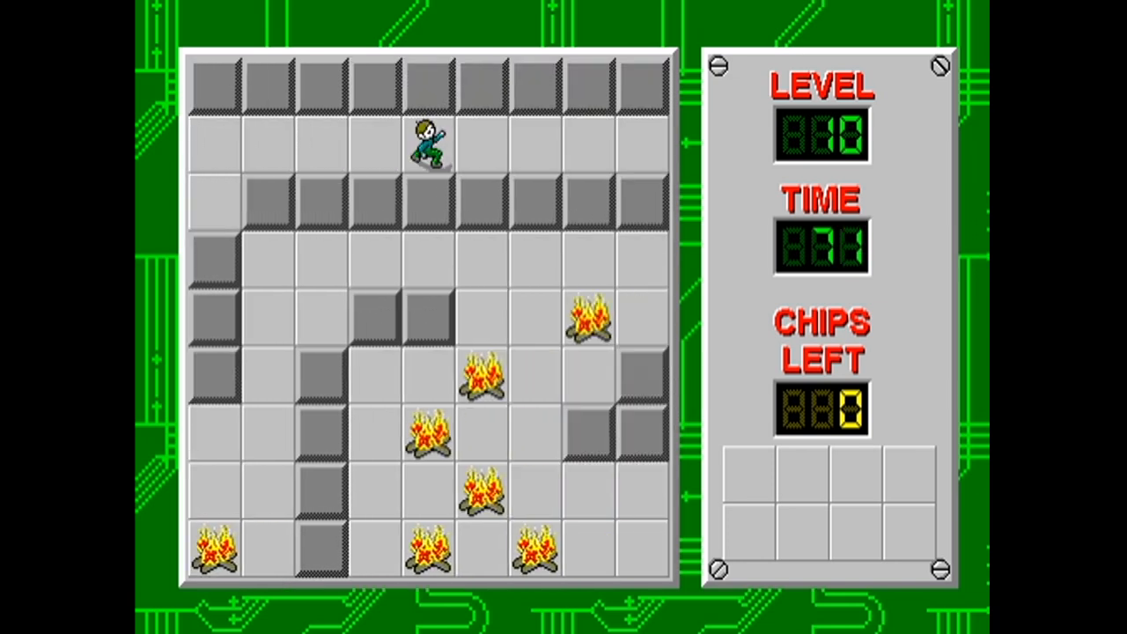
key(Down)
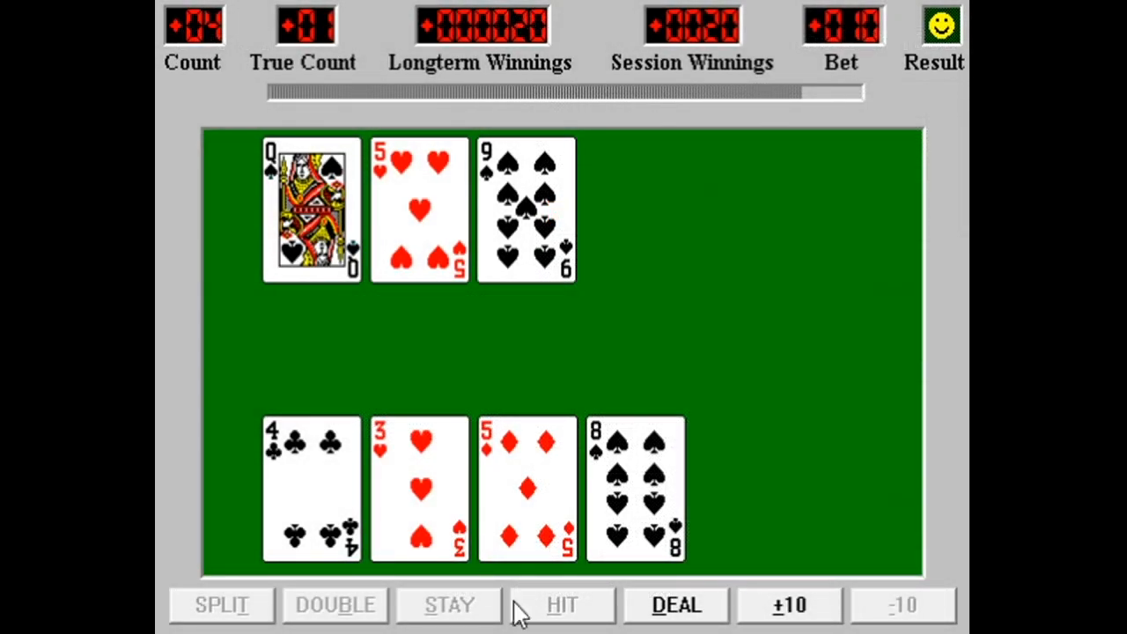
Step: Deal a Blackjack hand, then draw from Solitaire stock and play the 3 of diamonds
click(676, 605)
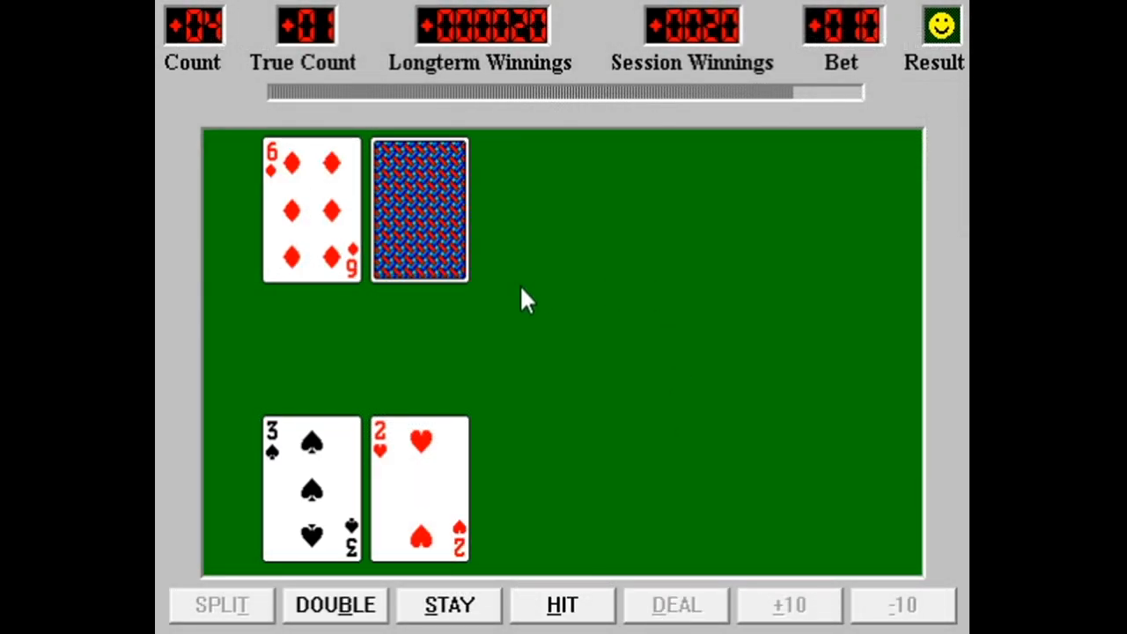
mouse_move(344, 422)
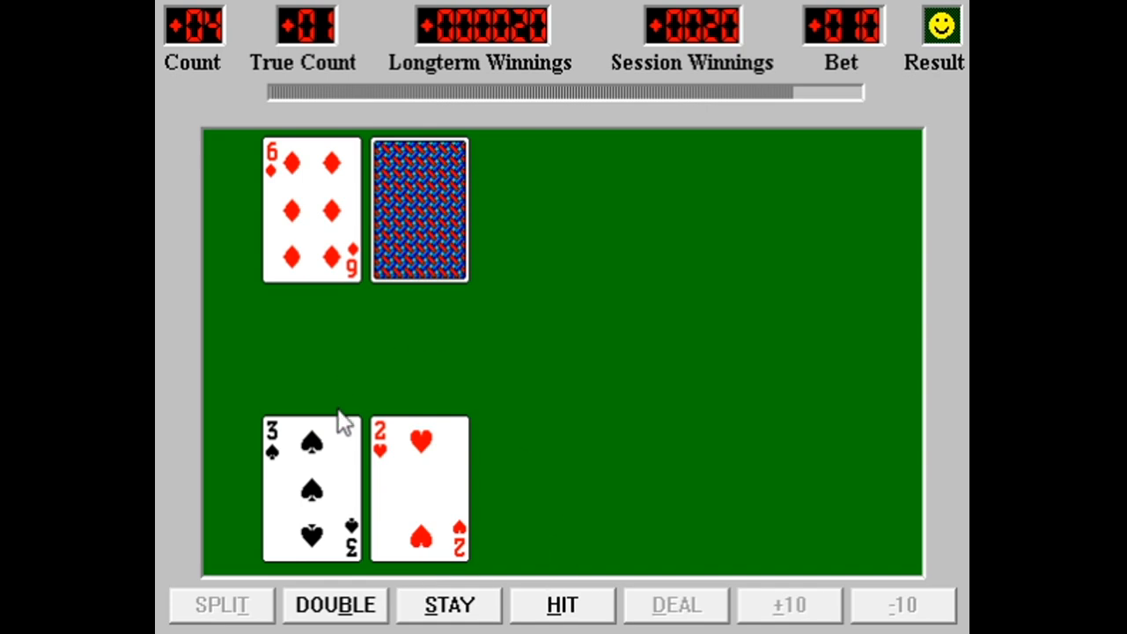
mouse_move(341, 425)
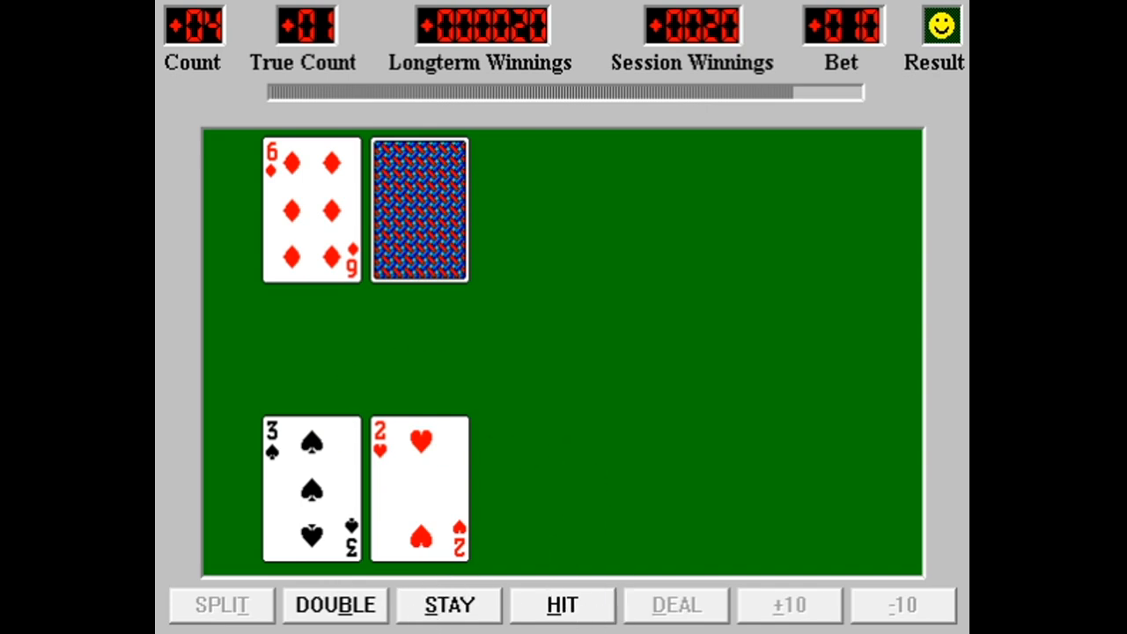
click(562, 605)
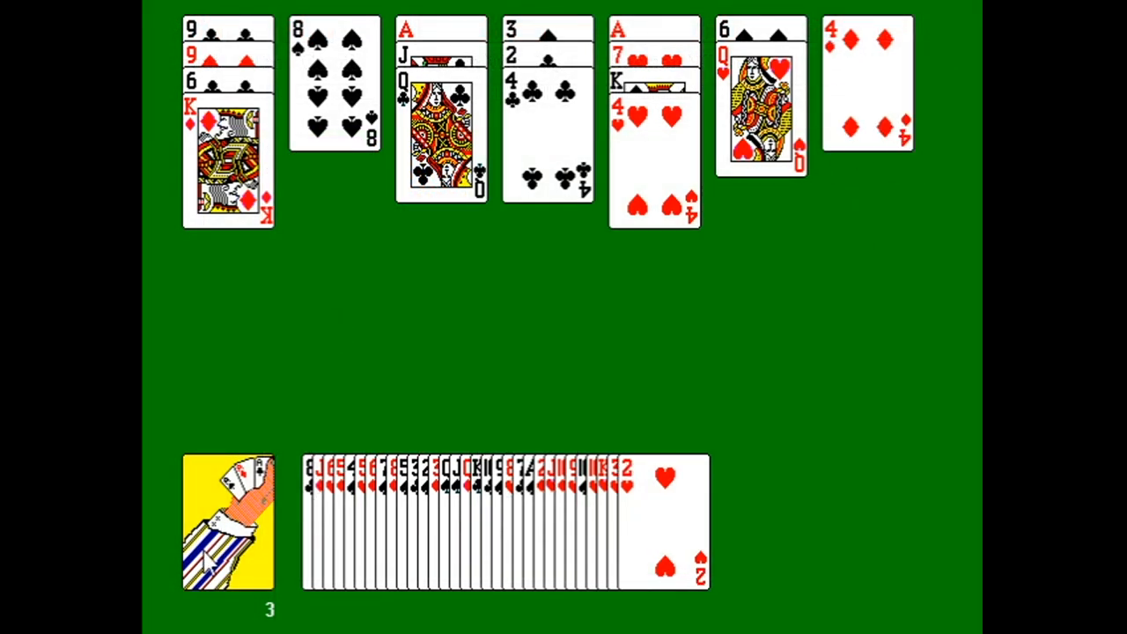
click(229, 522)
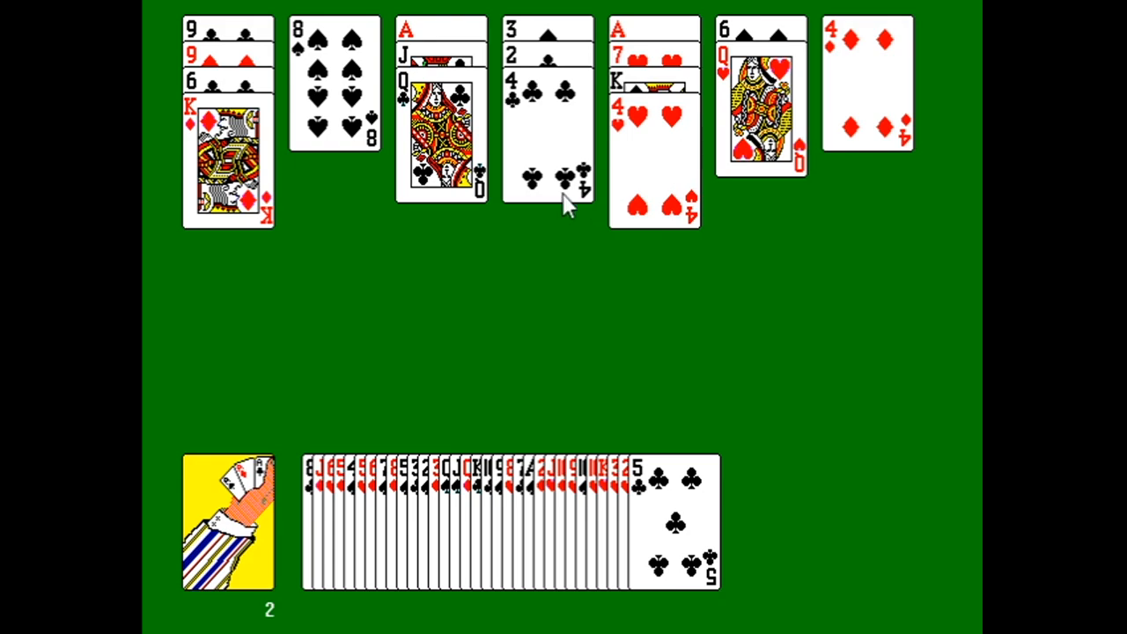
mouse_move(563, 155)
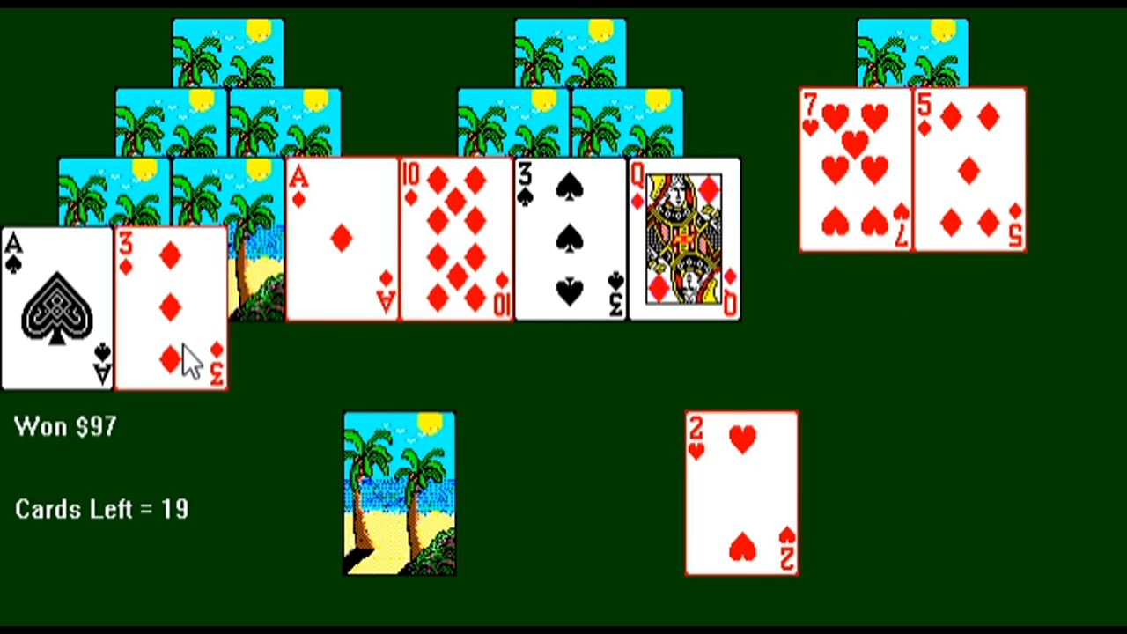
click(172, 308)
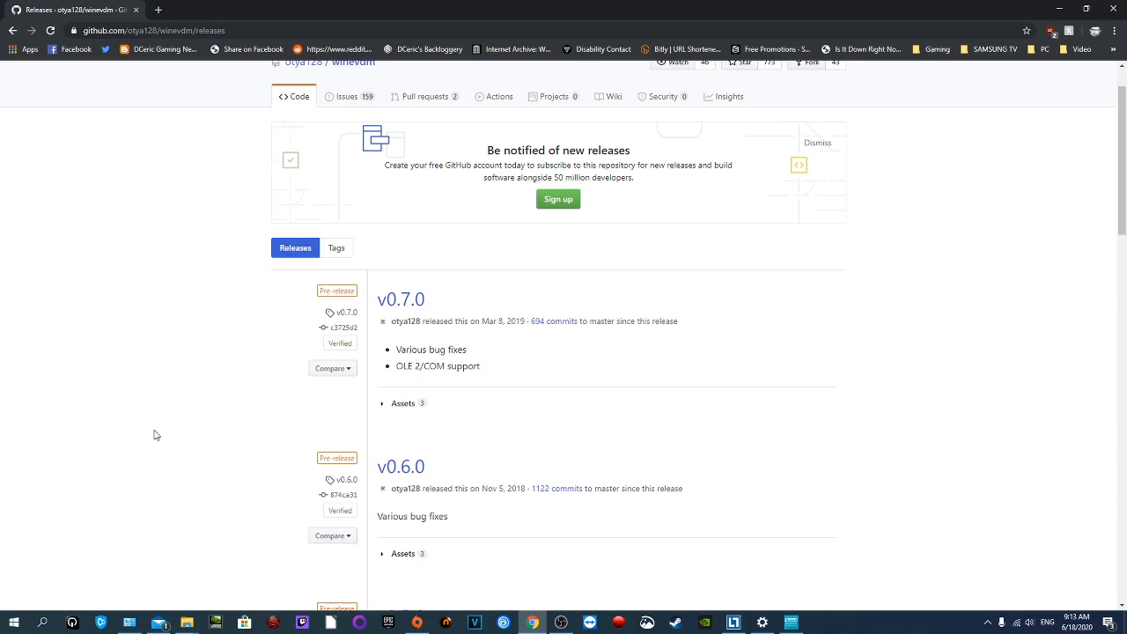
mouse_move(295, 510)
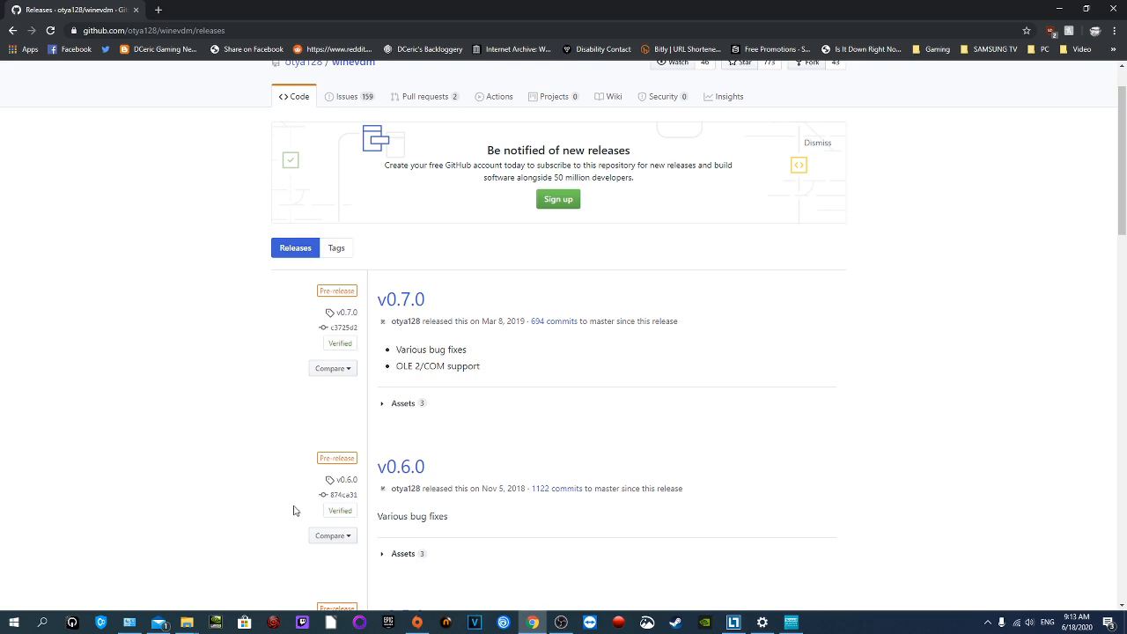
mouse_move(390, 317)
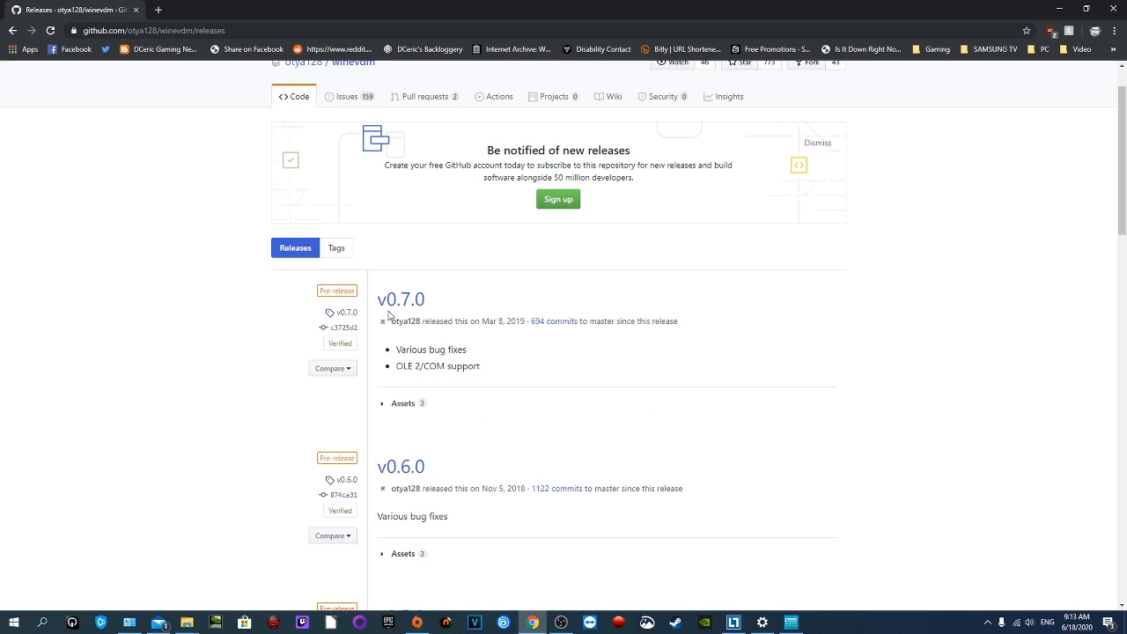
mouse_move(525, 414)
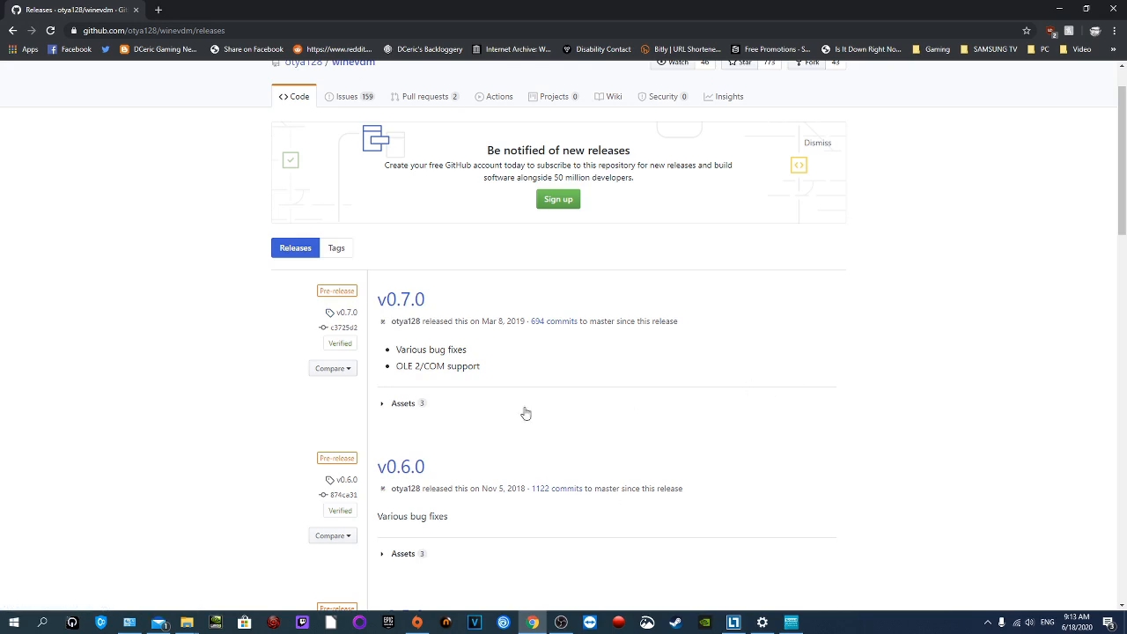
mouse_move(489, 332)
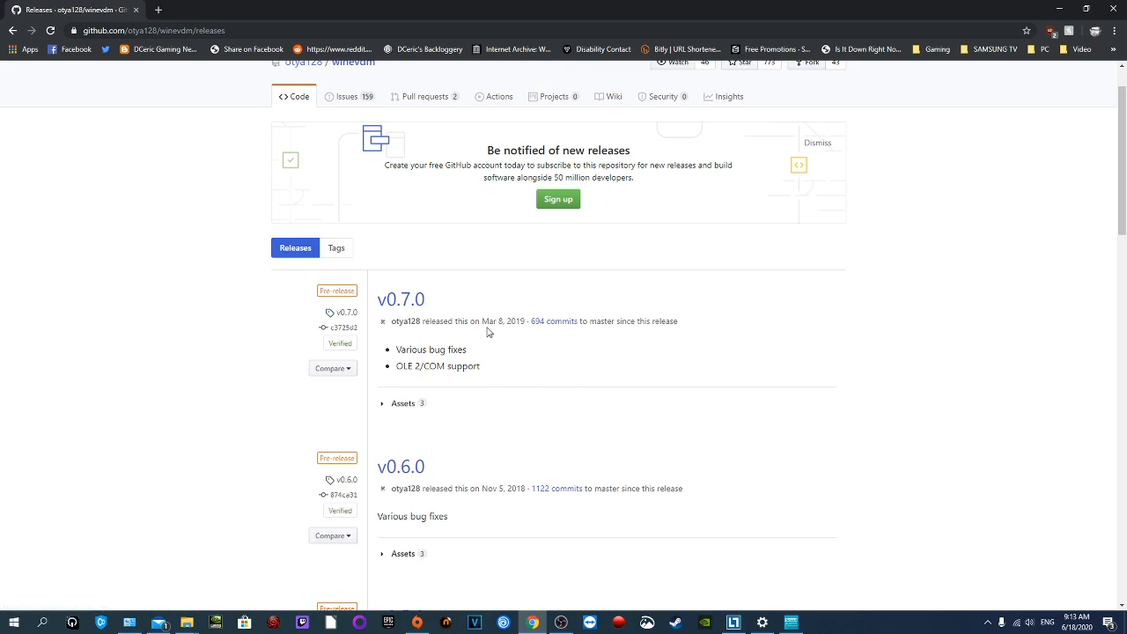
Step: Highlight the v0.7.0 release date on the winevdm releases page
double_click(502, 321)
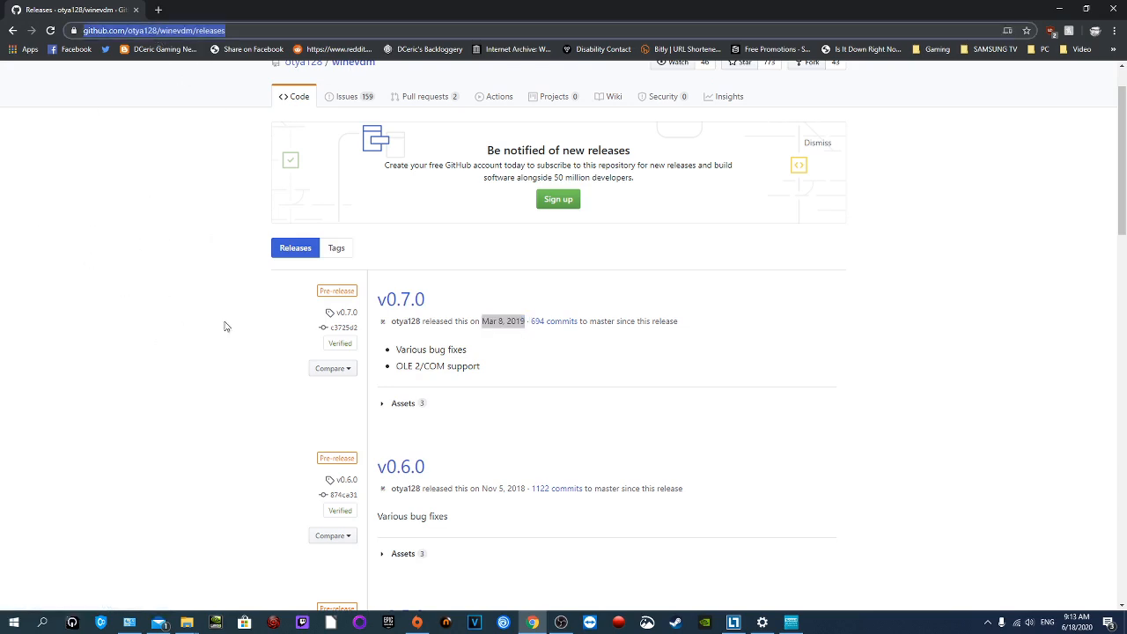
mouse_move(267, 383)
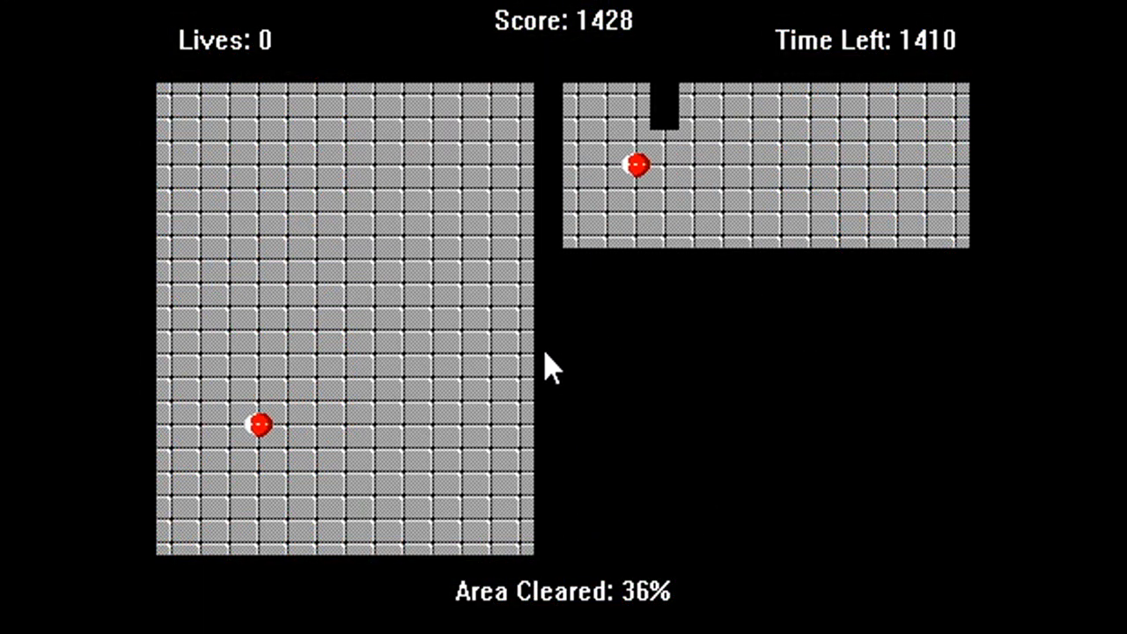
mouse_move(563, 299)
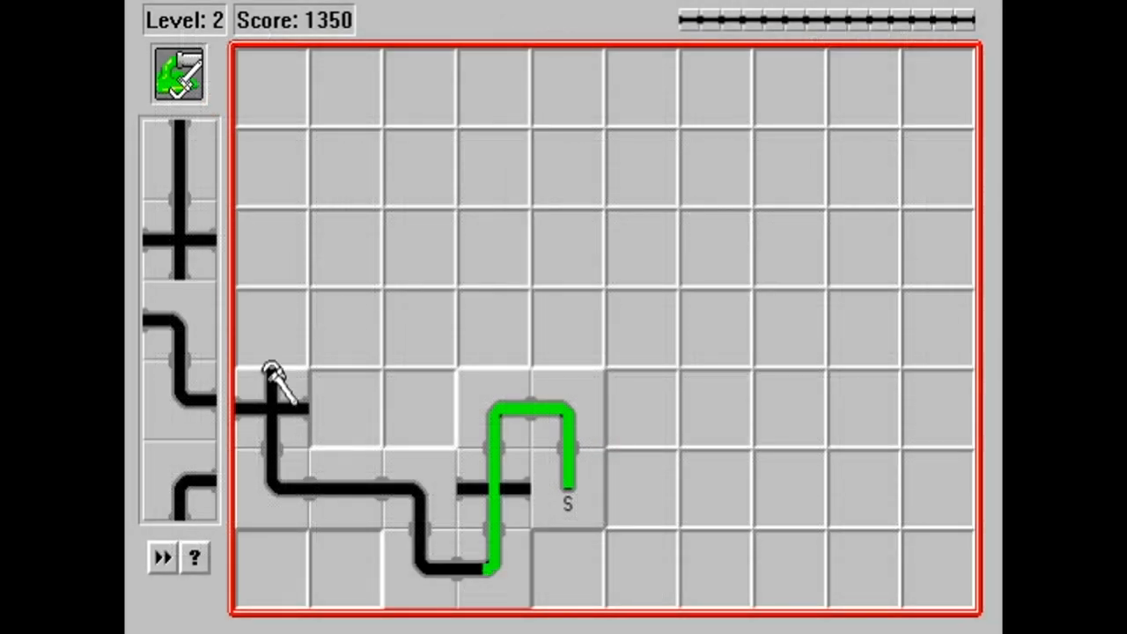
Step: Place a Pipe Dream piece, then pair the 10 of hearts in Tut's Tomb
click(277, 383)
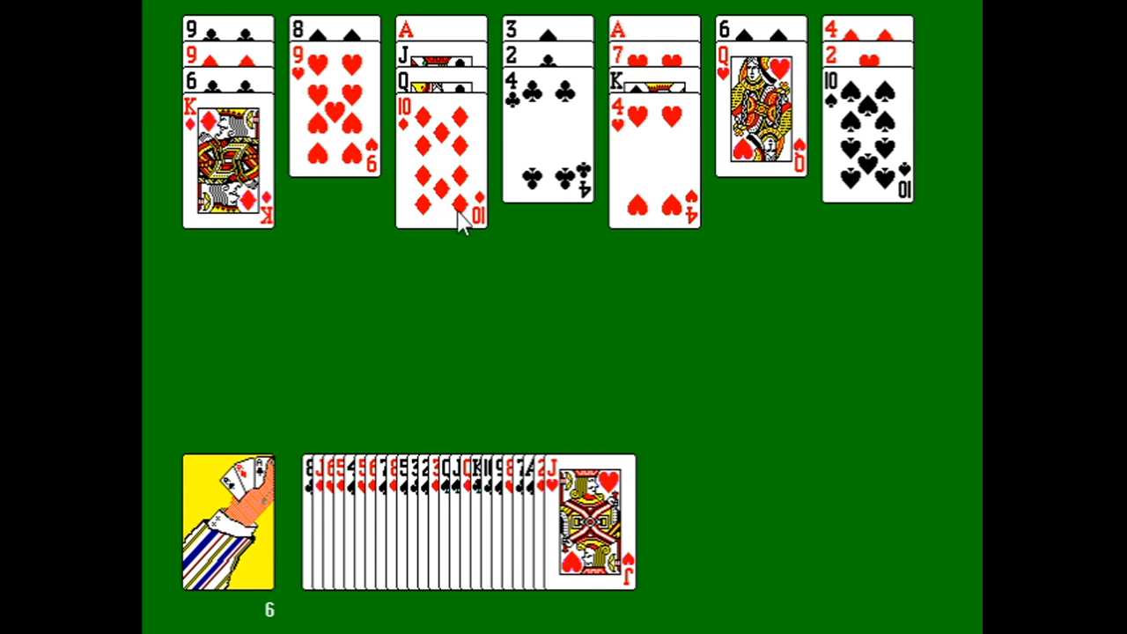
mouse_move(453, 180)
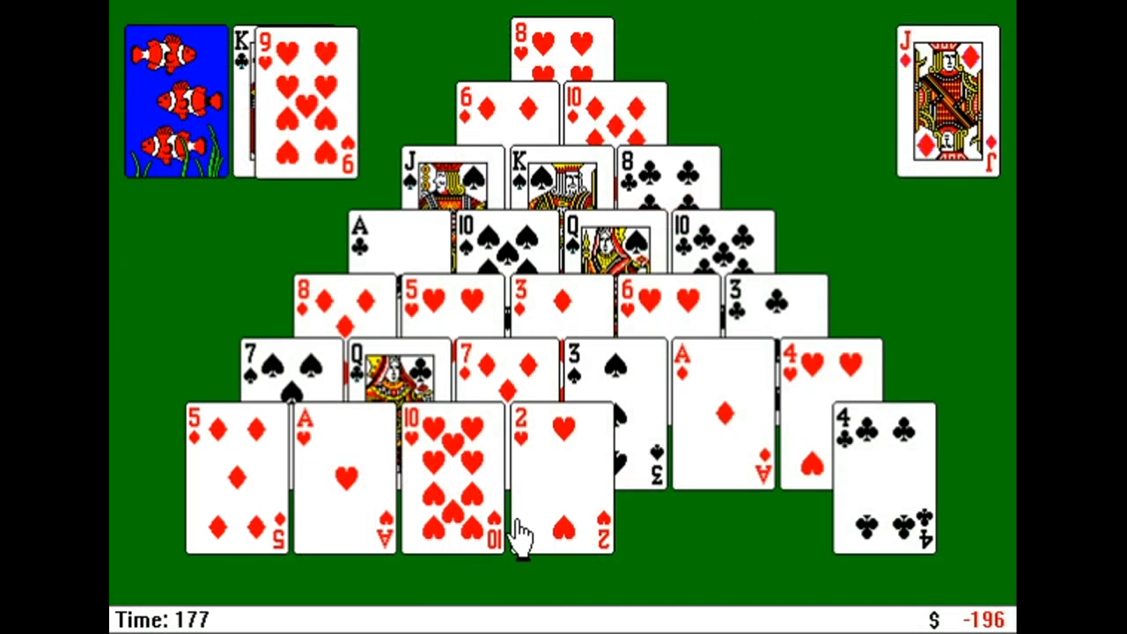
click(453, 475)
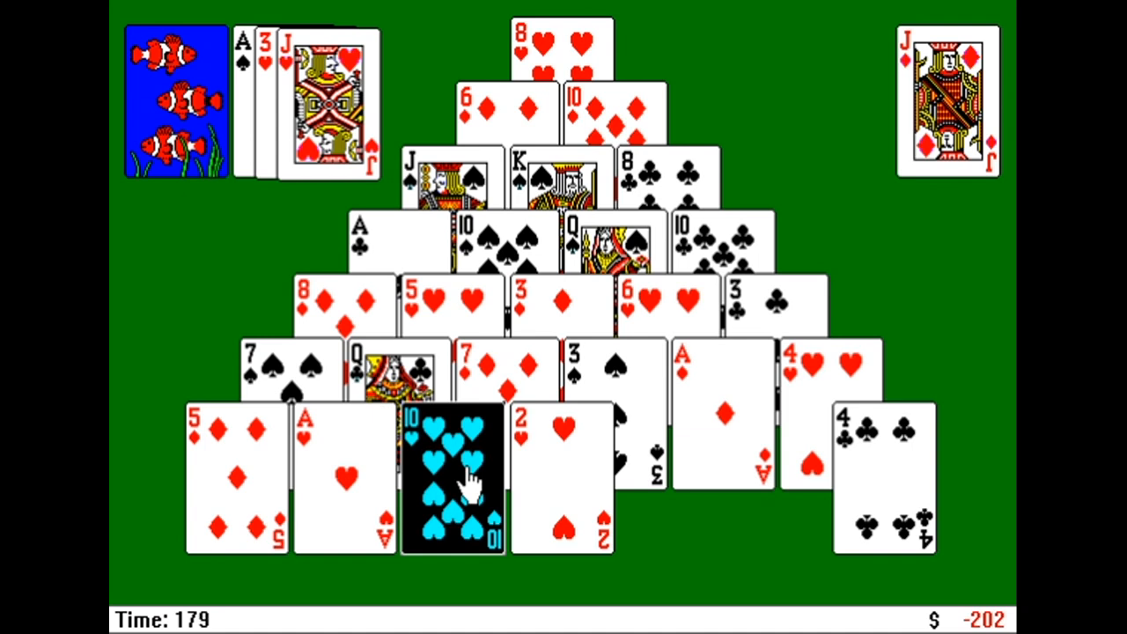
click(452, 480)
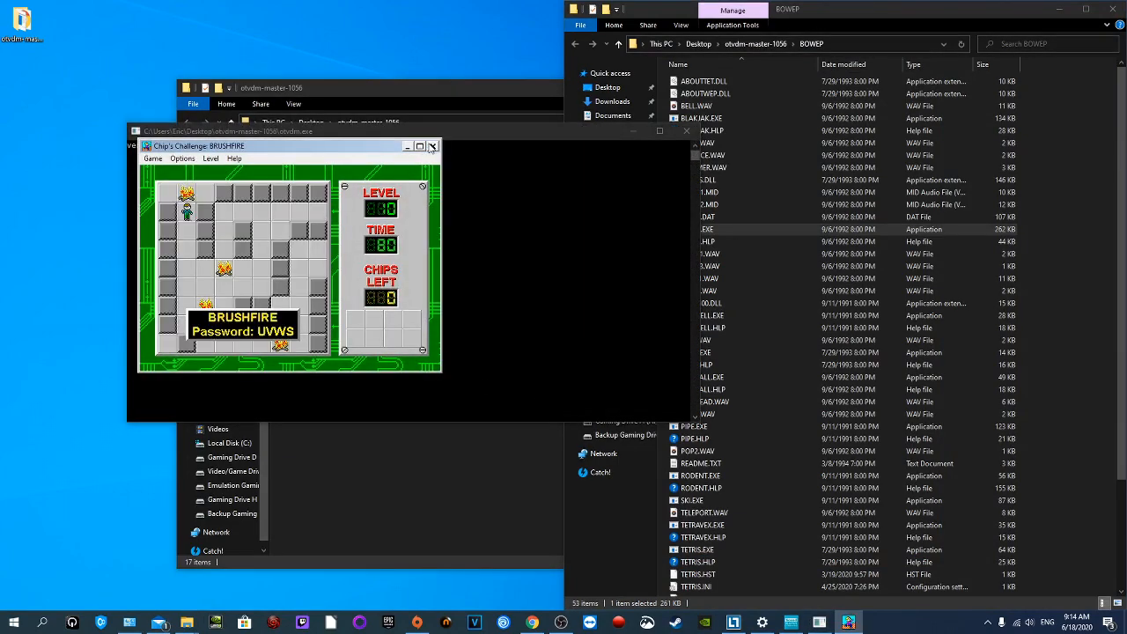
Step: Close Chip's Challenge, launch otvdmw.exe, and browse into the BOWEP folder
click(433, 145)
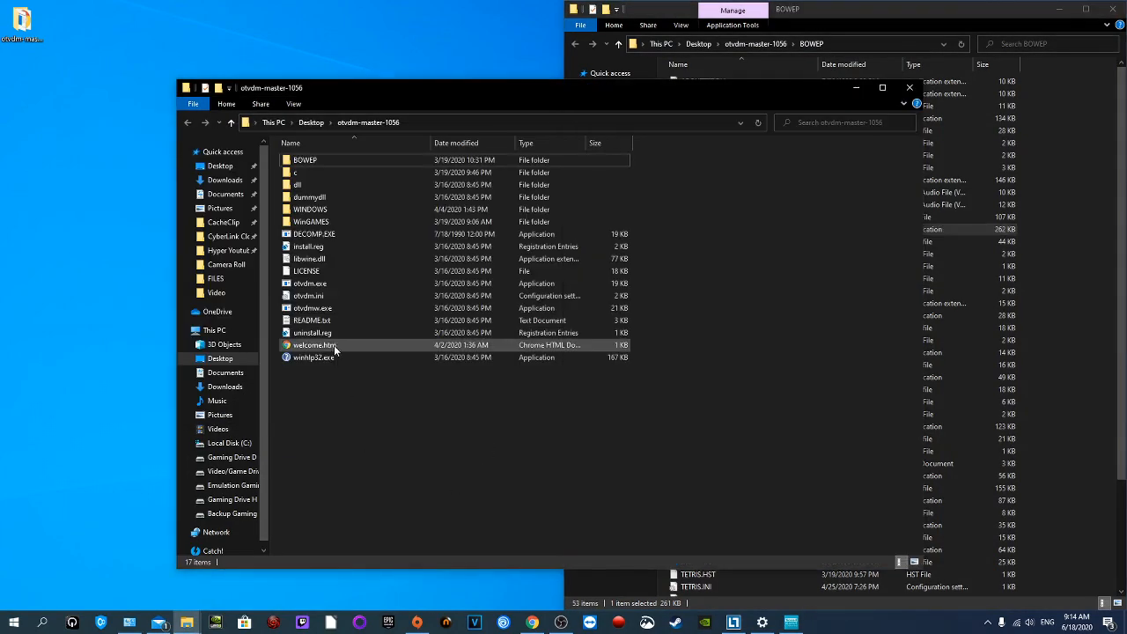
click(312, 308)
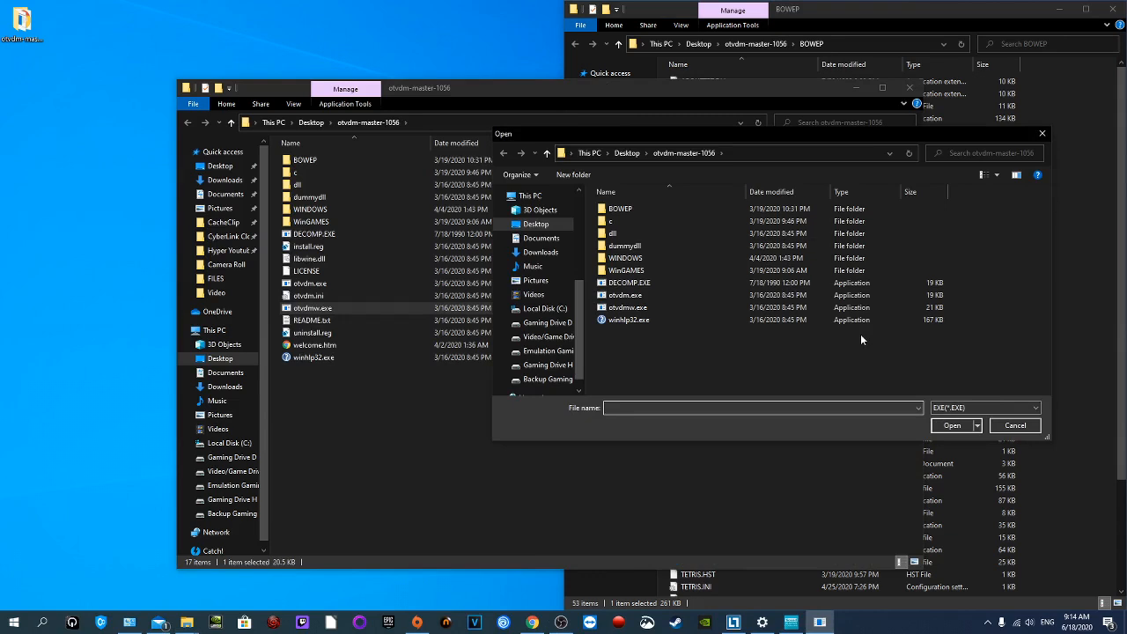
mouse_move(308, 295)
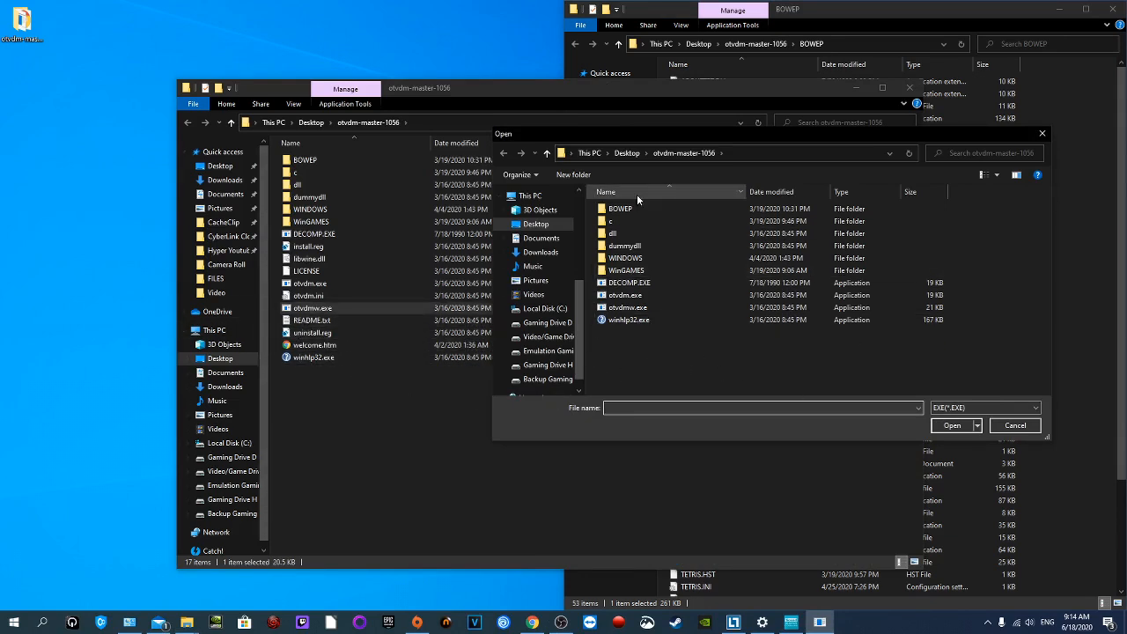
click(620, 208)
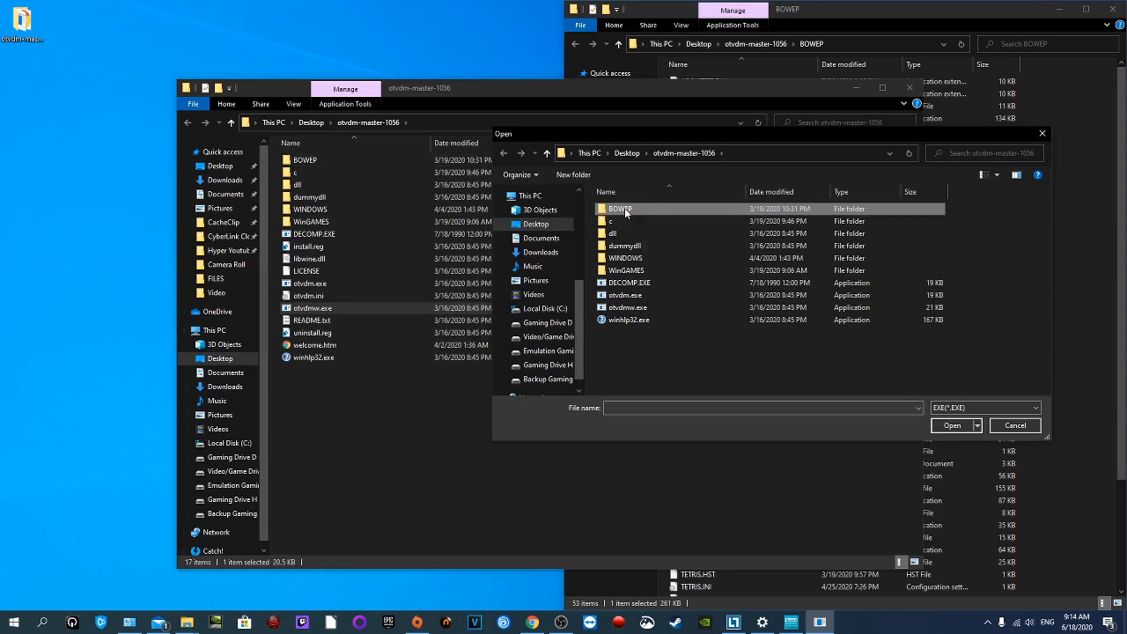
click(1013, 425)
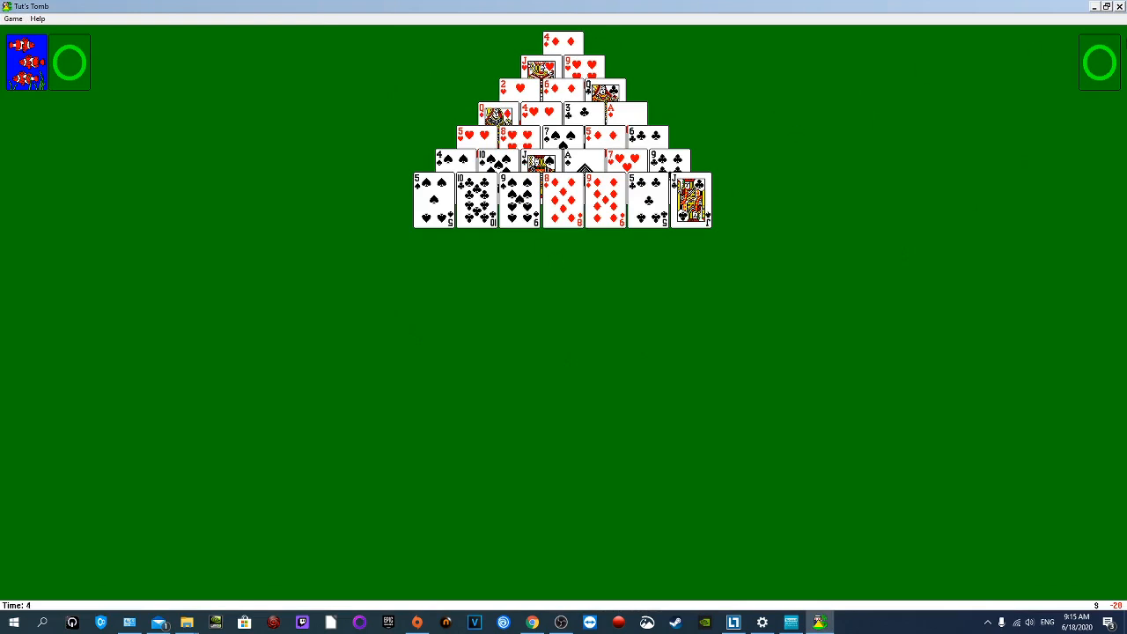
mouse_move(434, 344)
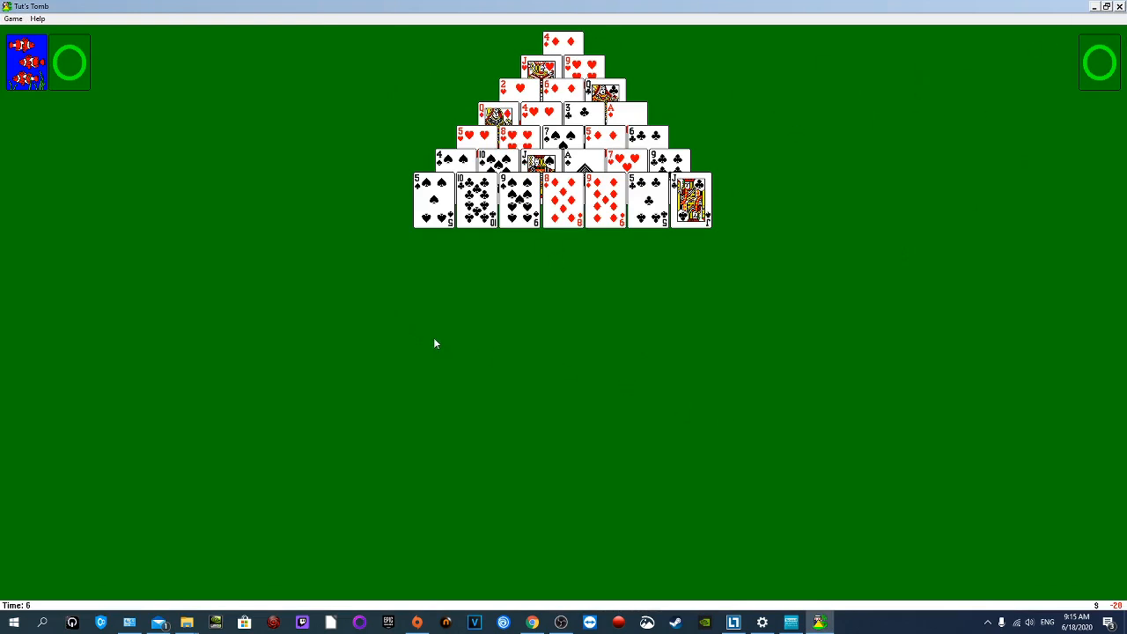
mouse_move(525, 332)
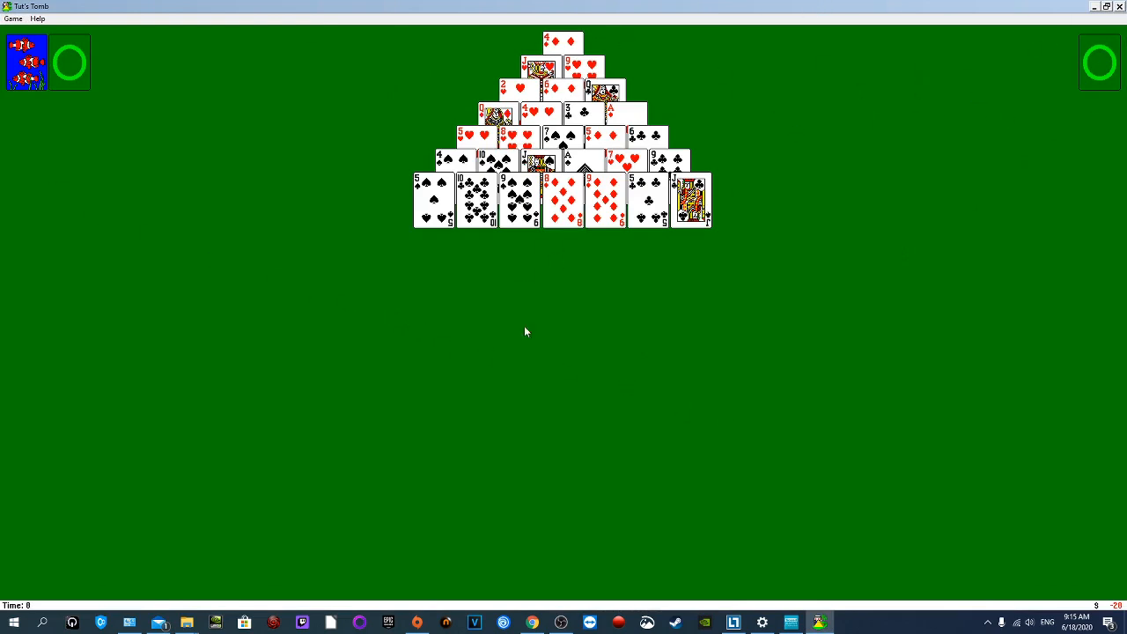
mouse_move(832, 301)
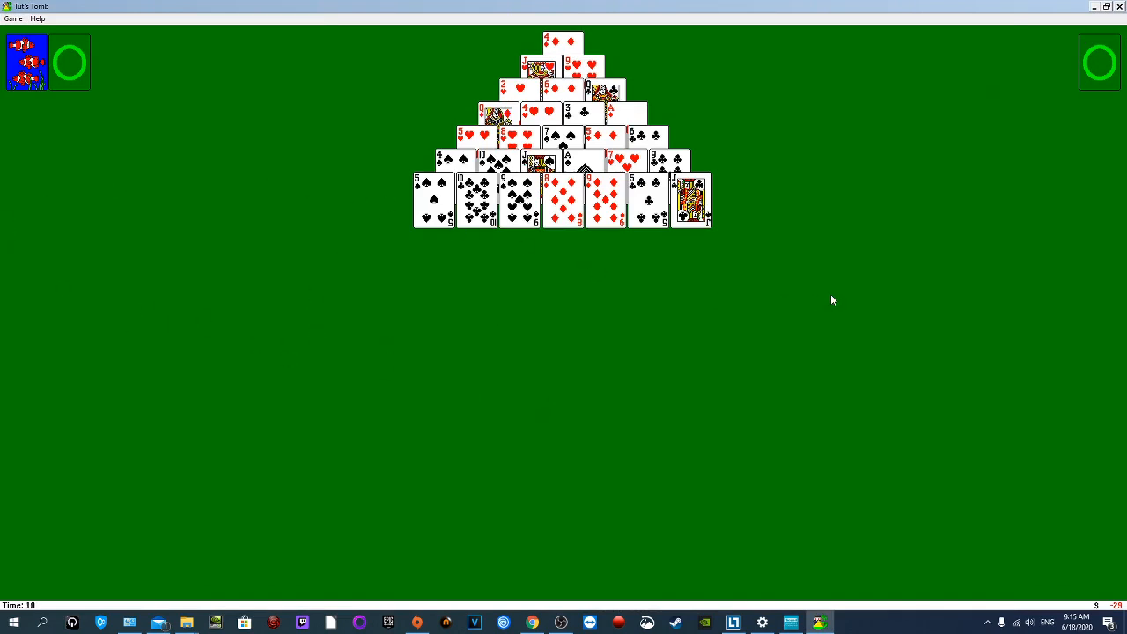
mouse_move(650, 404)
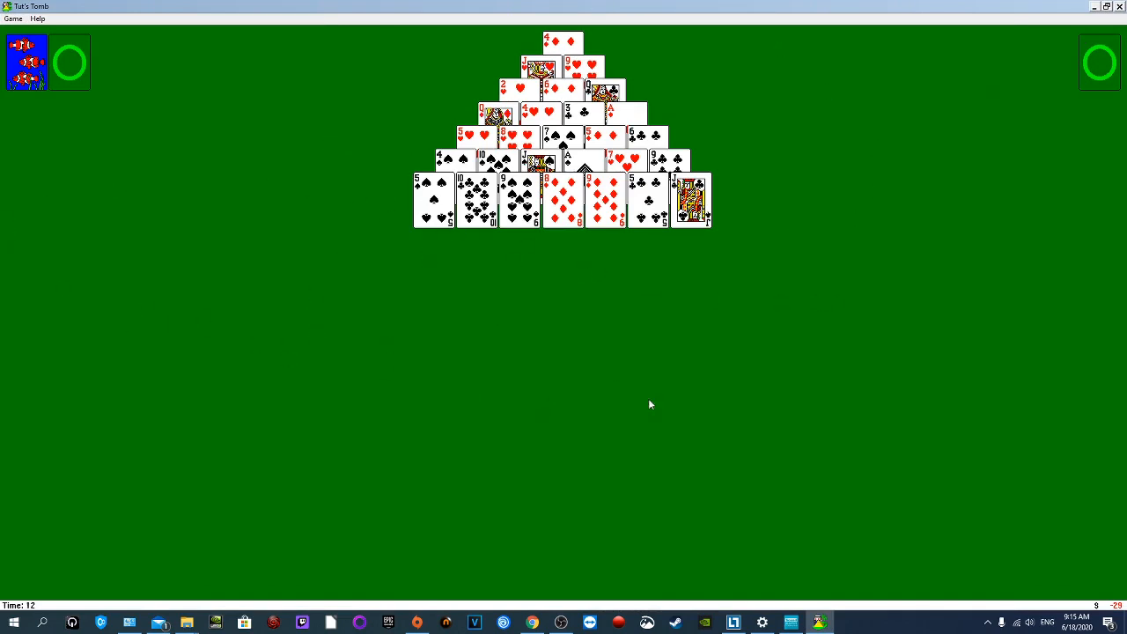
mouse_move(903, 244)
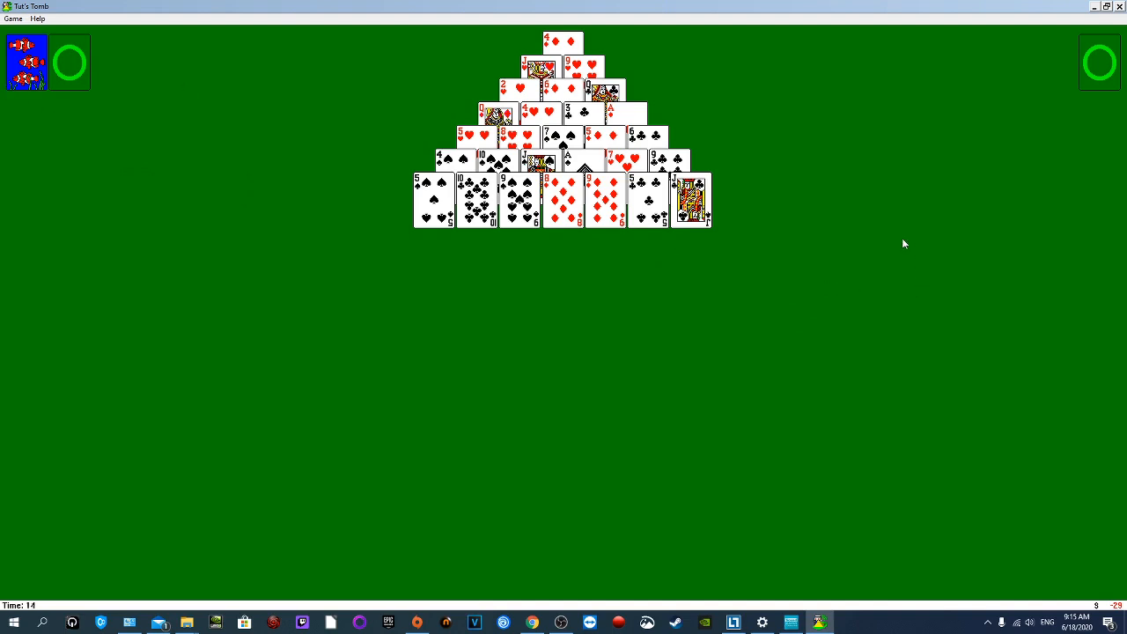
mouse_move(1003, 124)
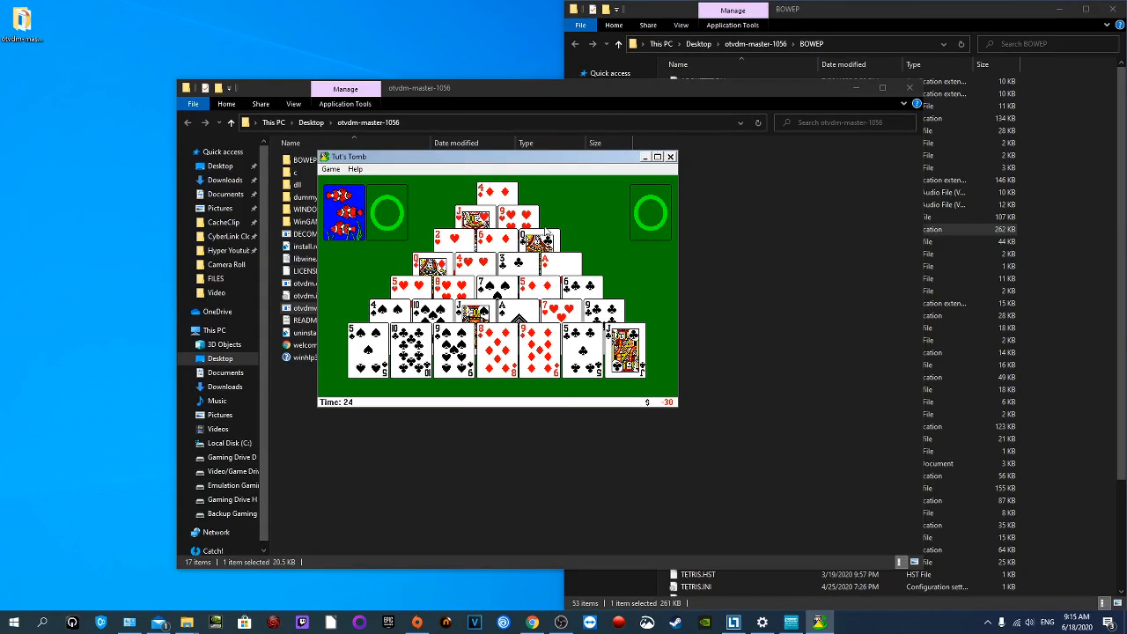
mouse_move(650, 312)
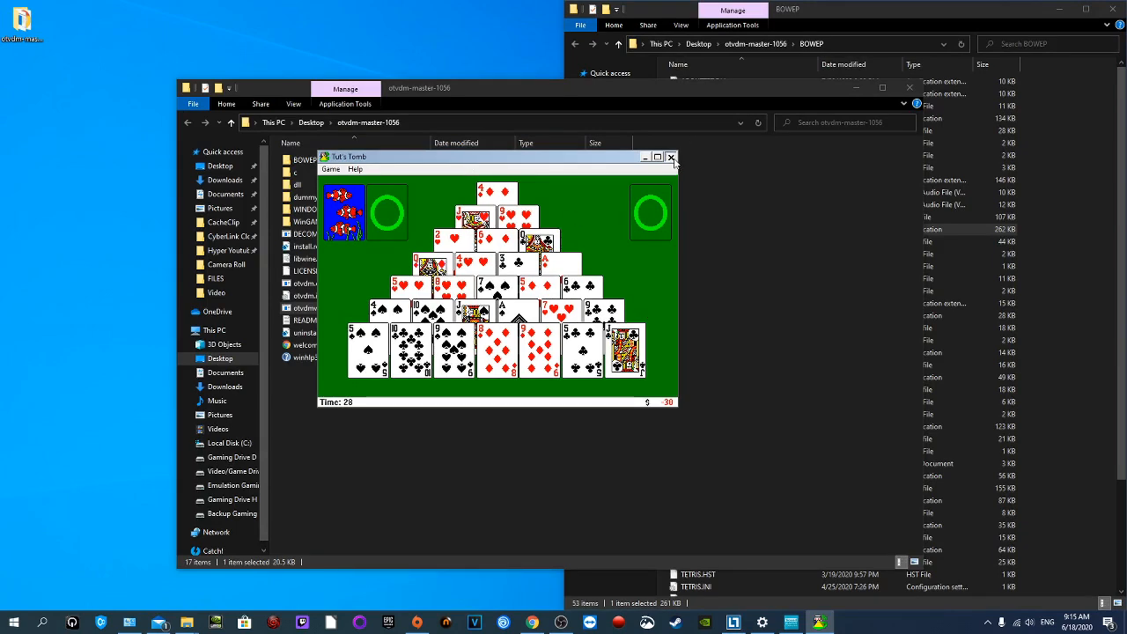
Step: Close the Tut's Tomb game window
click(671, 156)
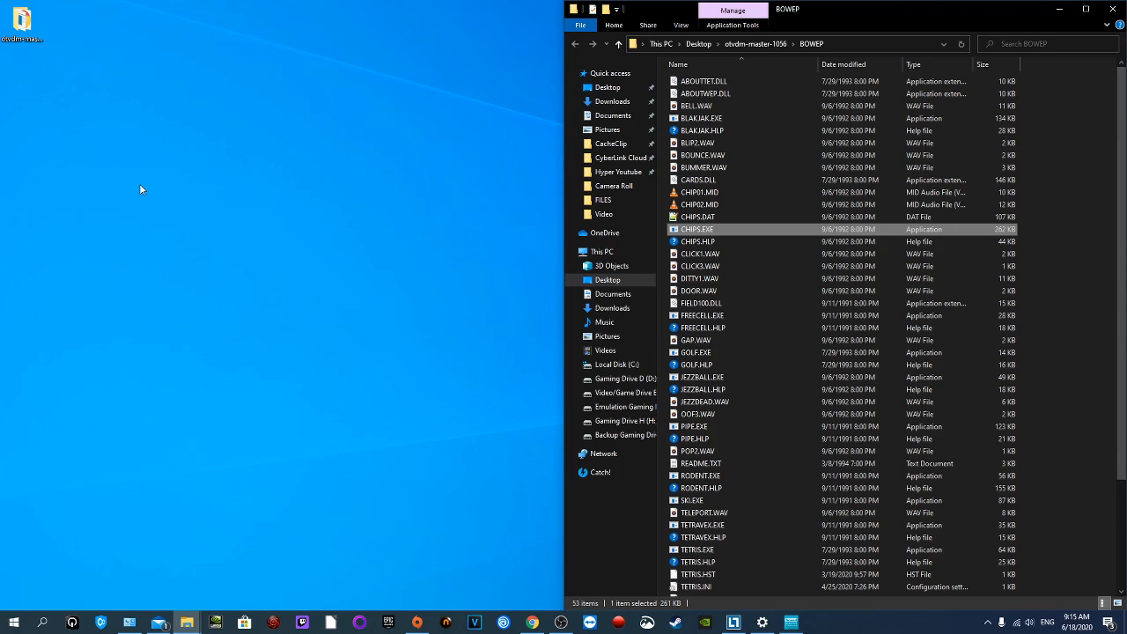
Step: Return to the winevdm releases page, scroll down, then bring OBS Studio forward
click(531, 622)
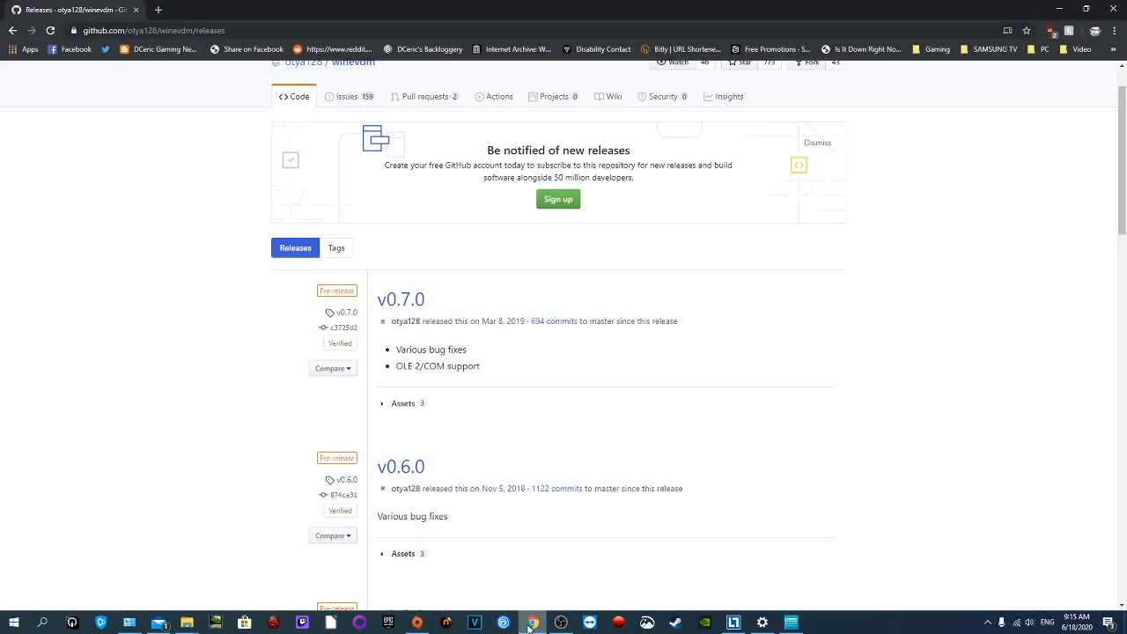
scroll(down, 3)
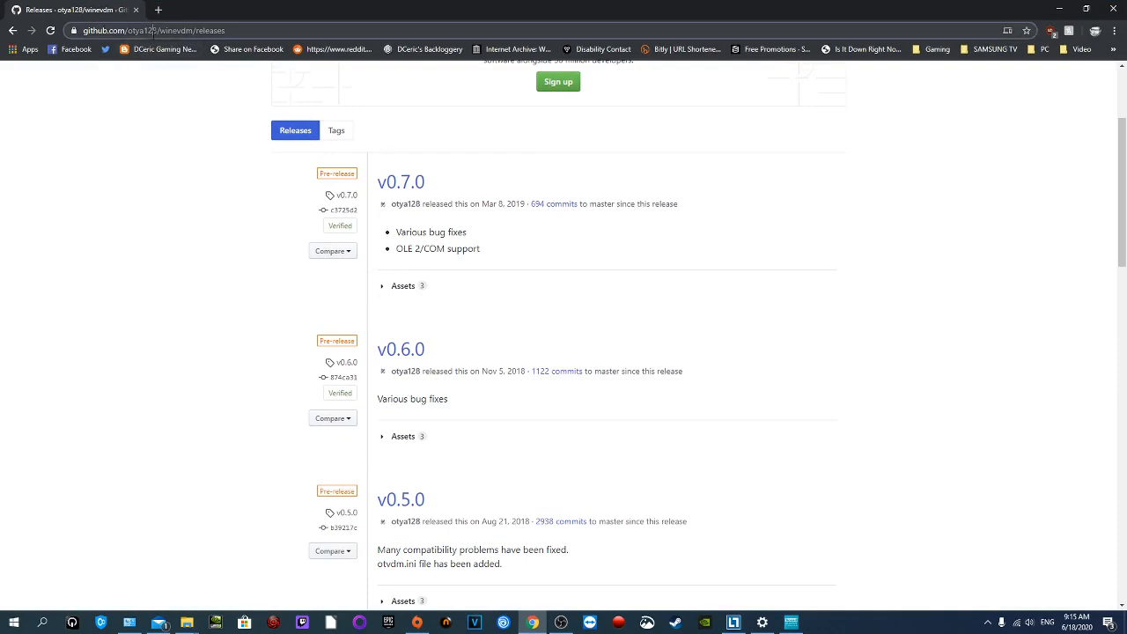
mouse_move(184, 321)
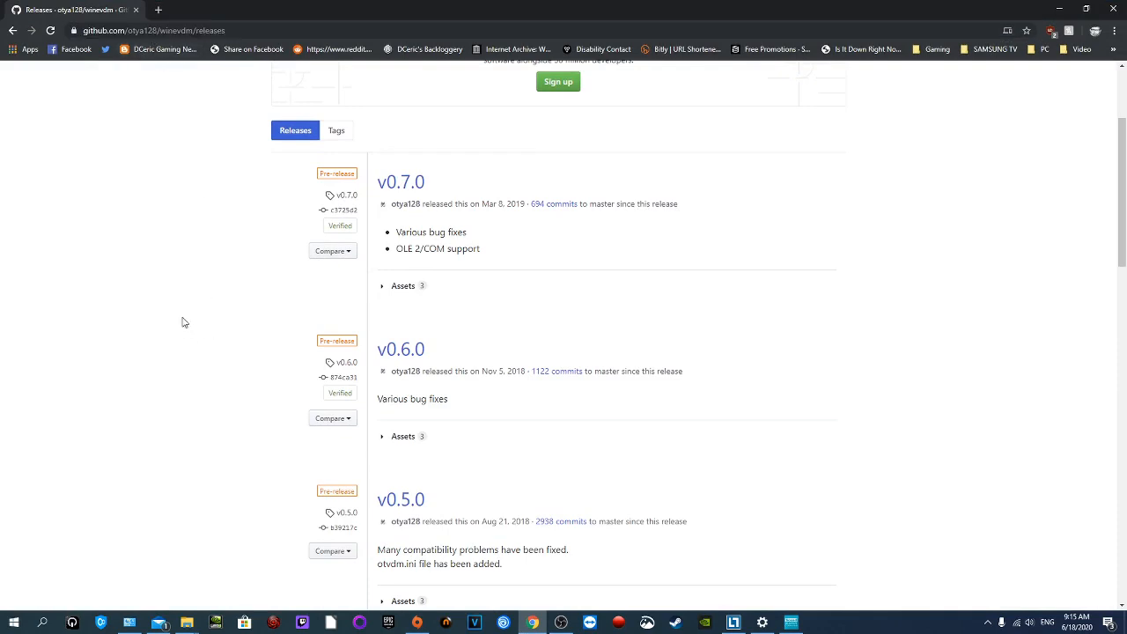
mouse_move(513, 139)
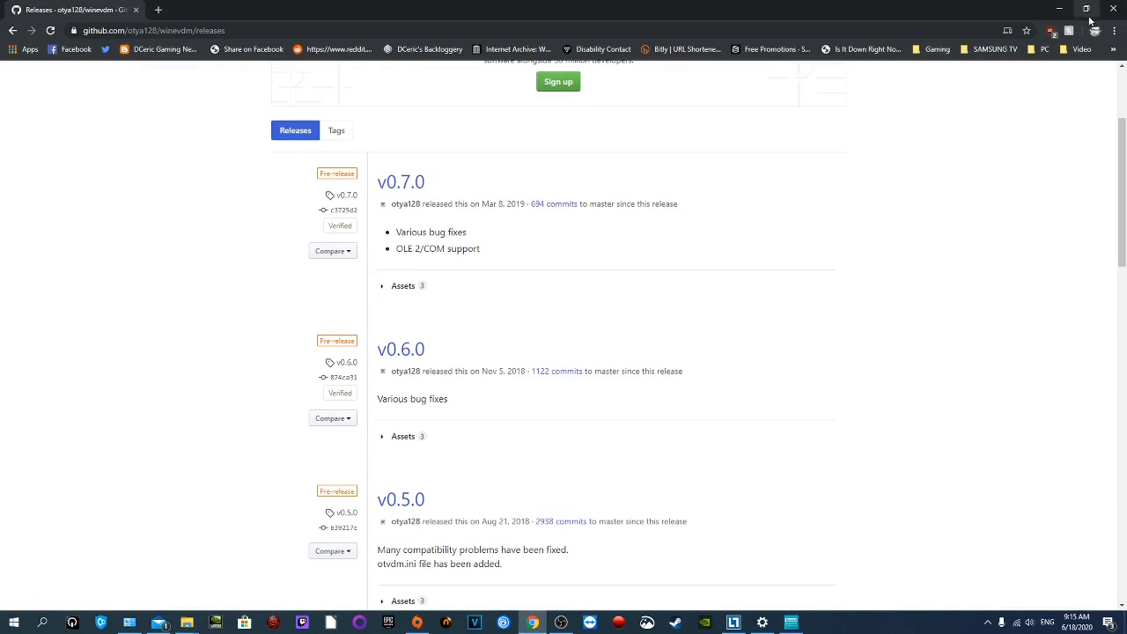
mouse_move(1087, 30)
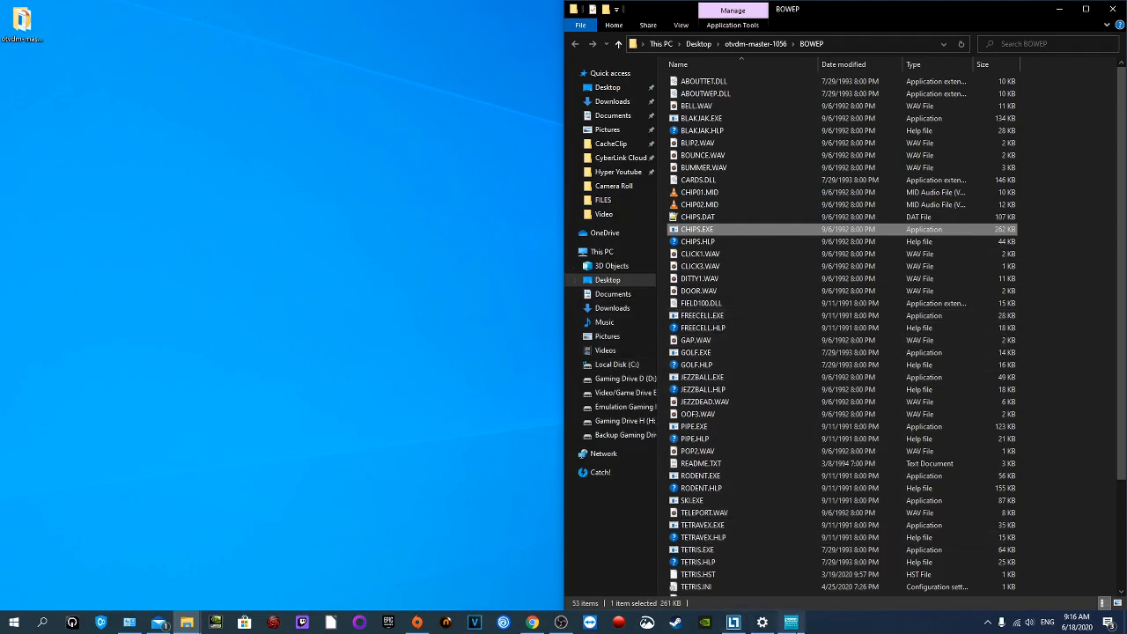
click(561, 623)
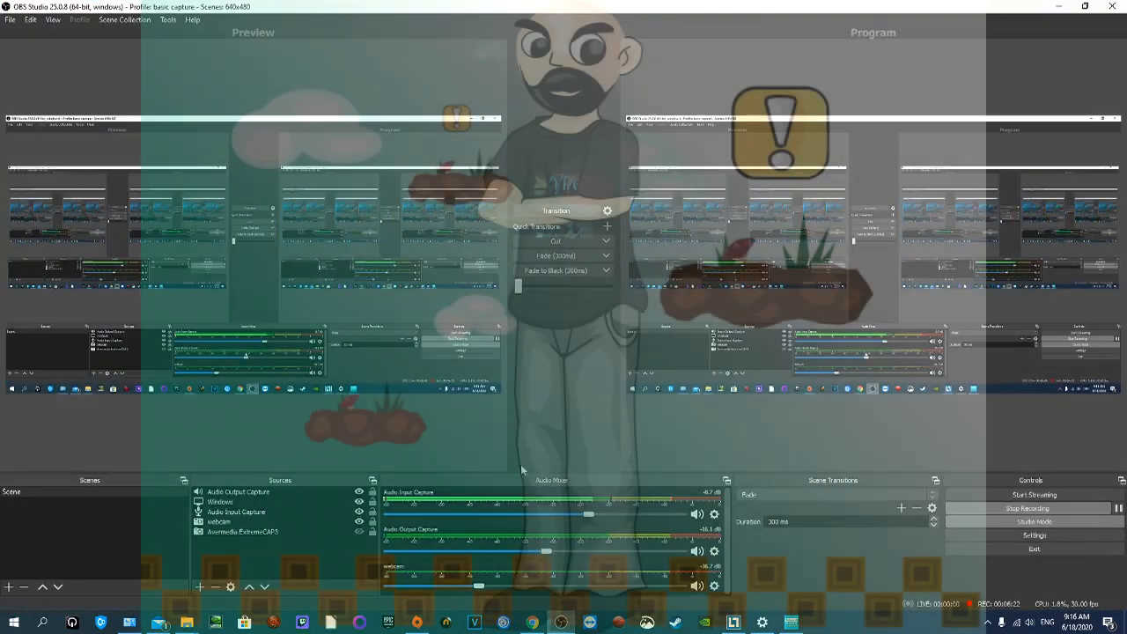